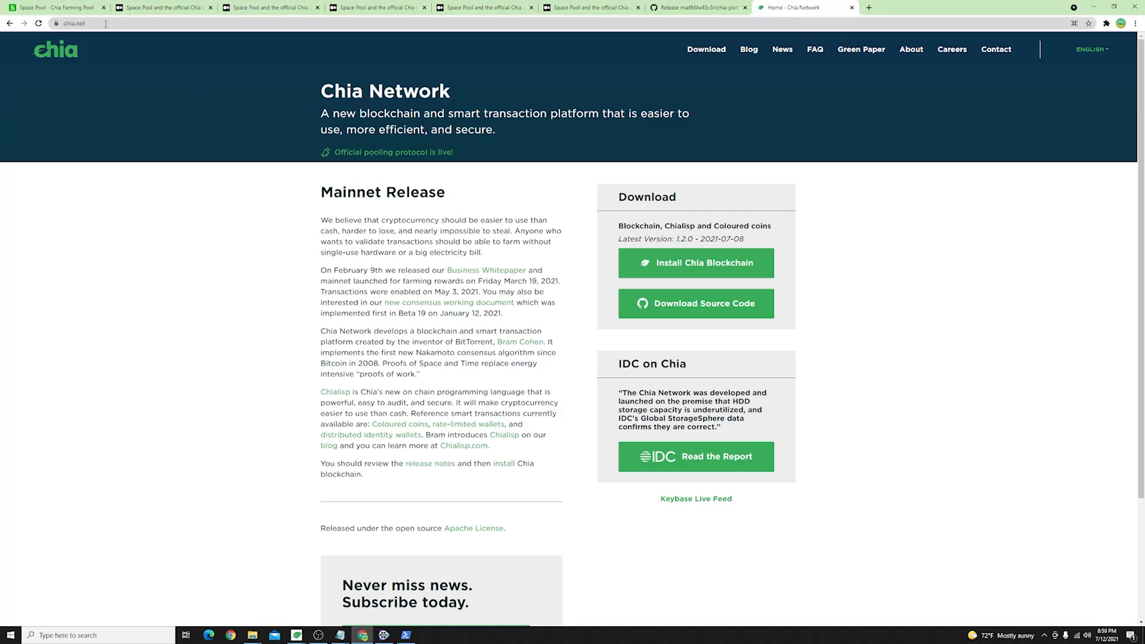
mouse_move(192, 119)
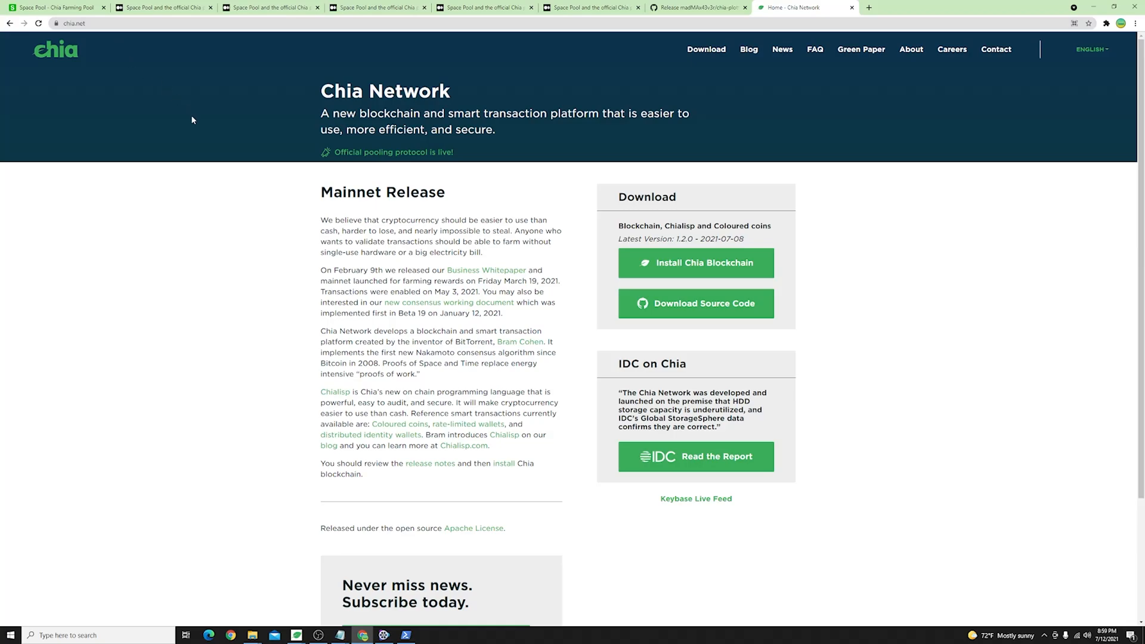
mouse_move(617, 244)
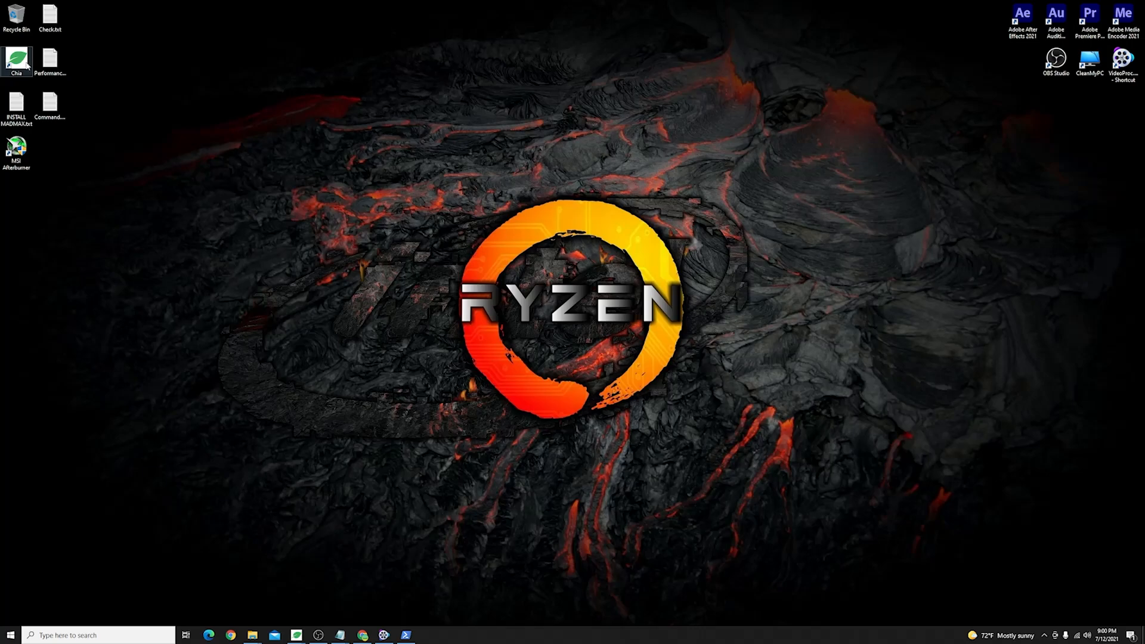
Step: Launch Chia Blockchain, reach the Add a Plot NFT form from the Pool overview, and bring the browser forward
double_click(15, 60)
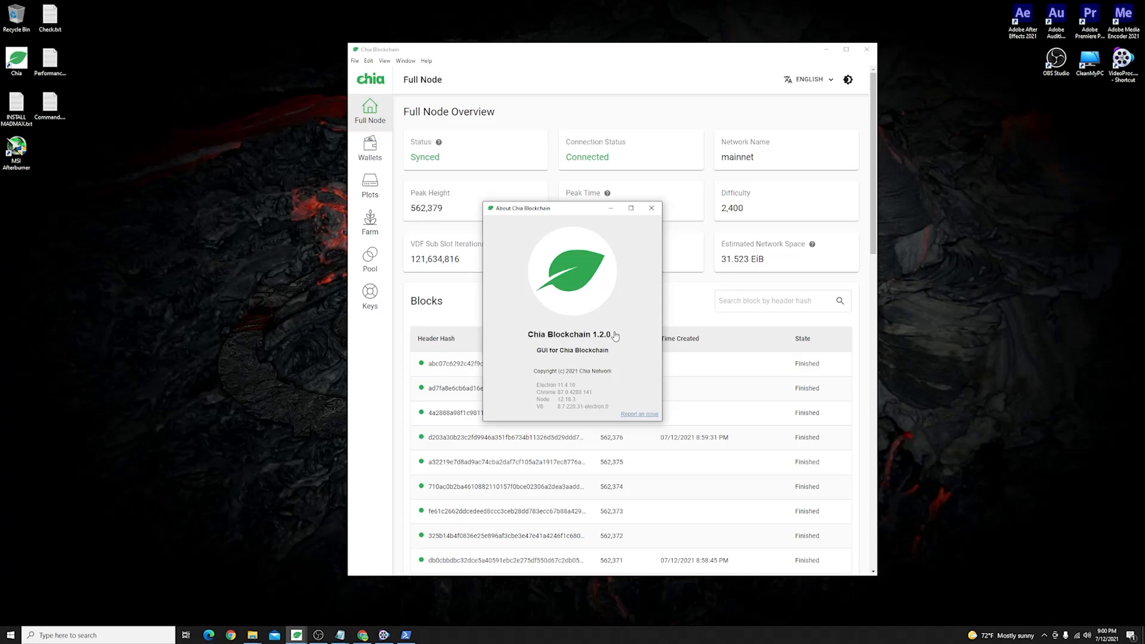
click(651, 208)
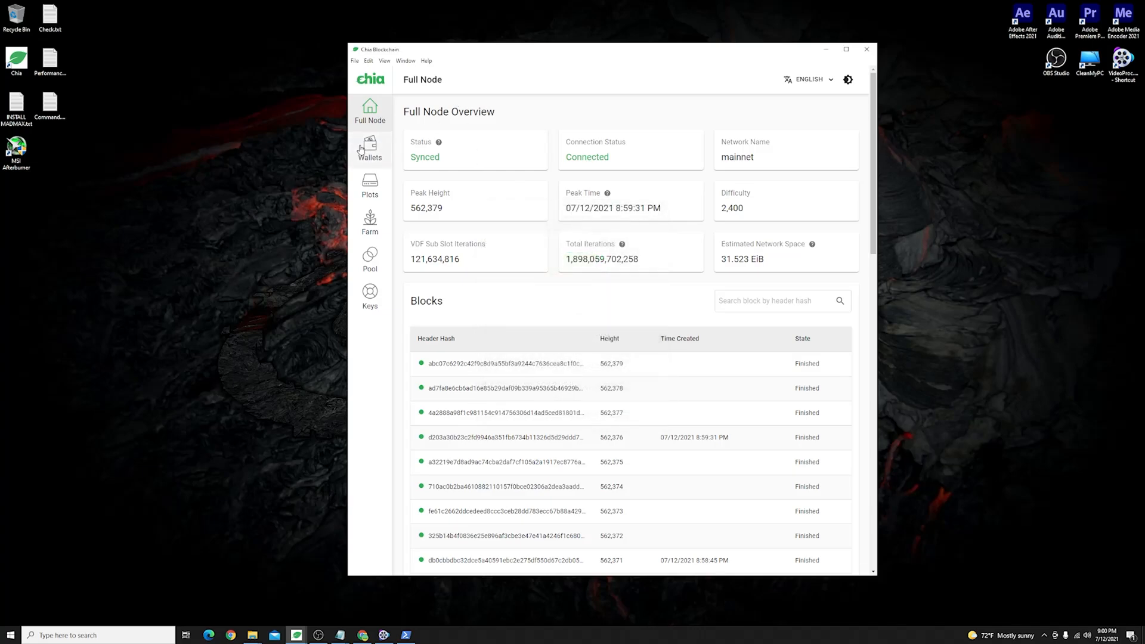
mouse_move(369, 262)
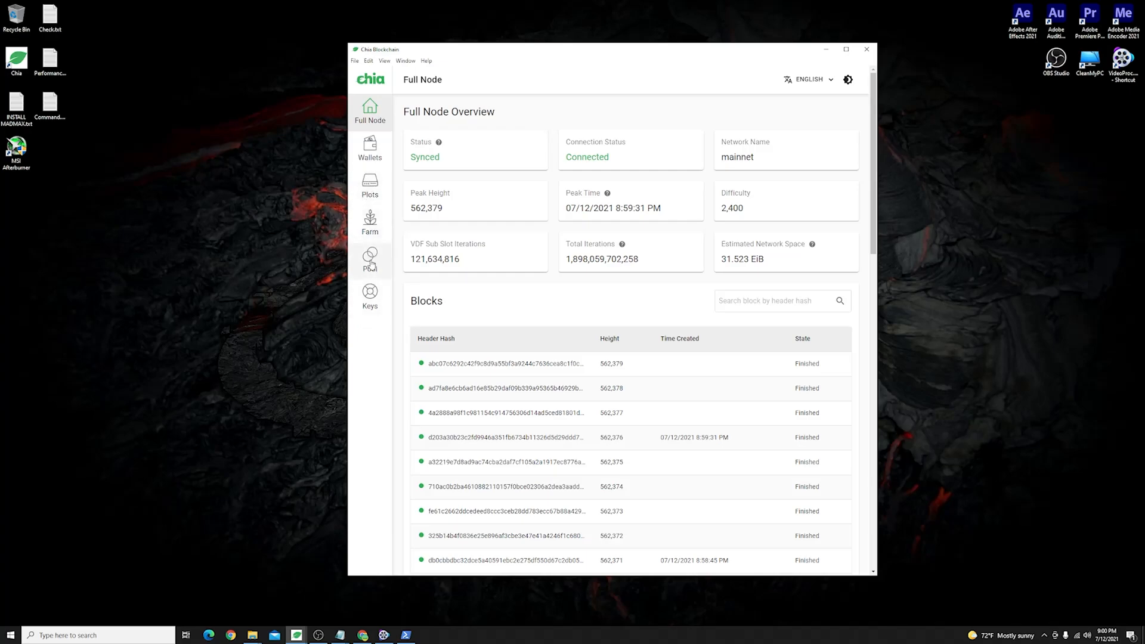
click(370, 259)
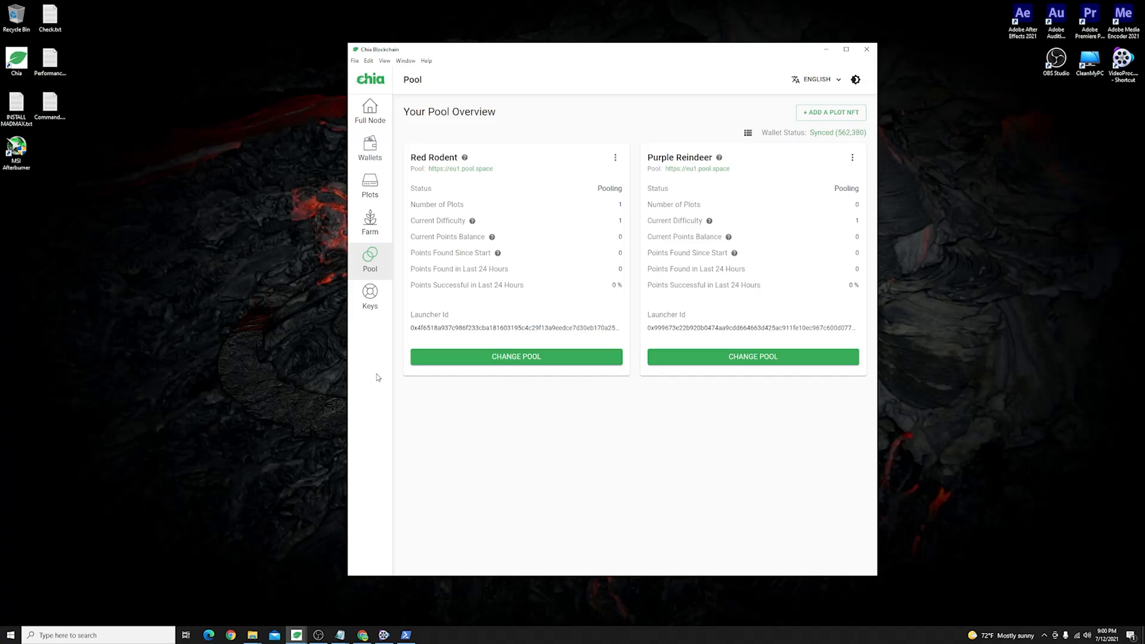
mouse_move(511, 172)
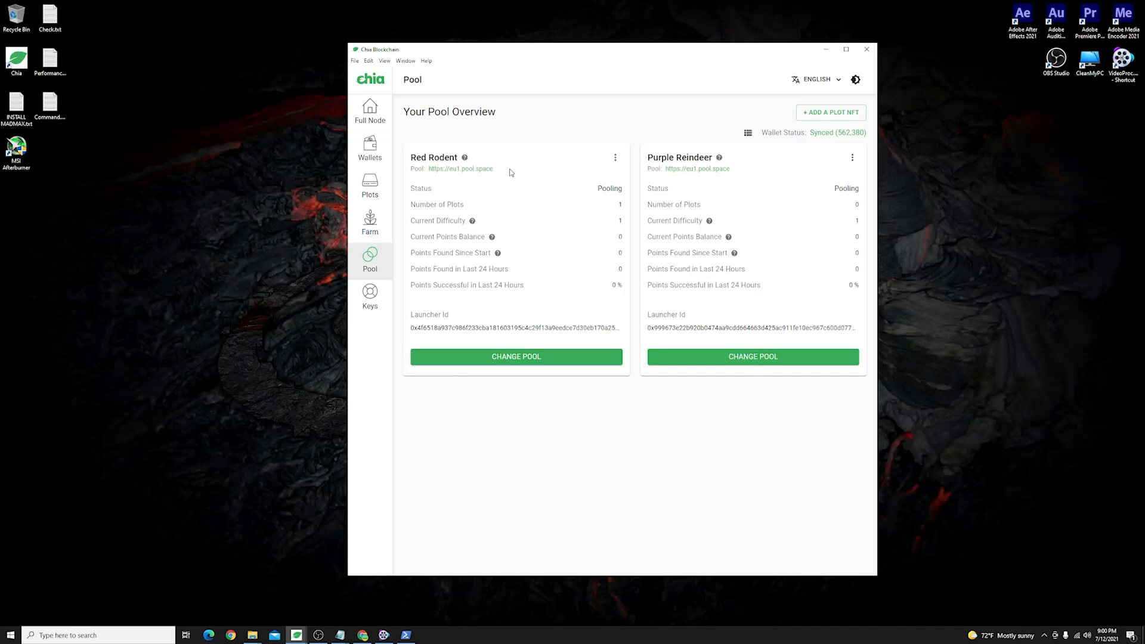
mouse_move(520, 174)
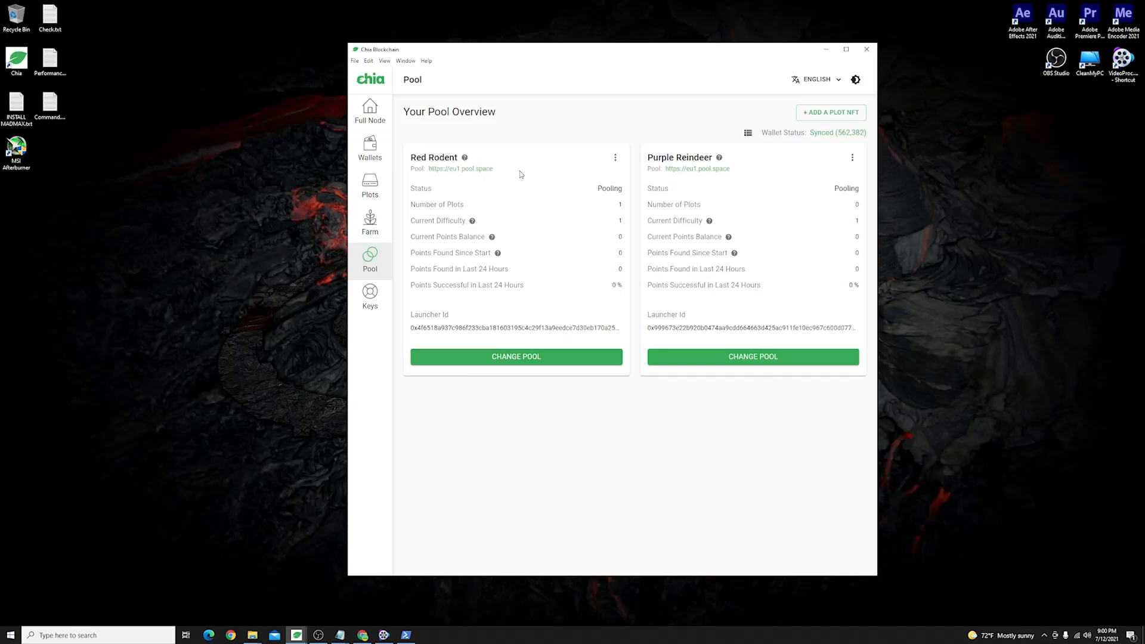
mouse_move(521, 176)
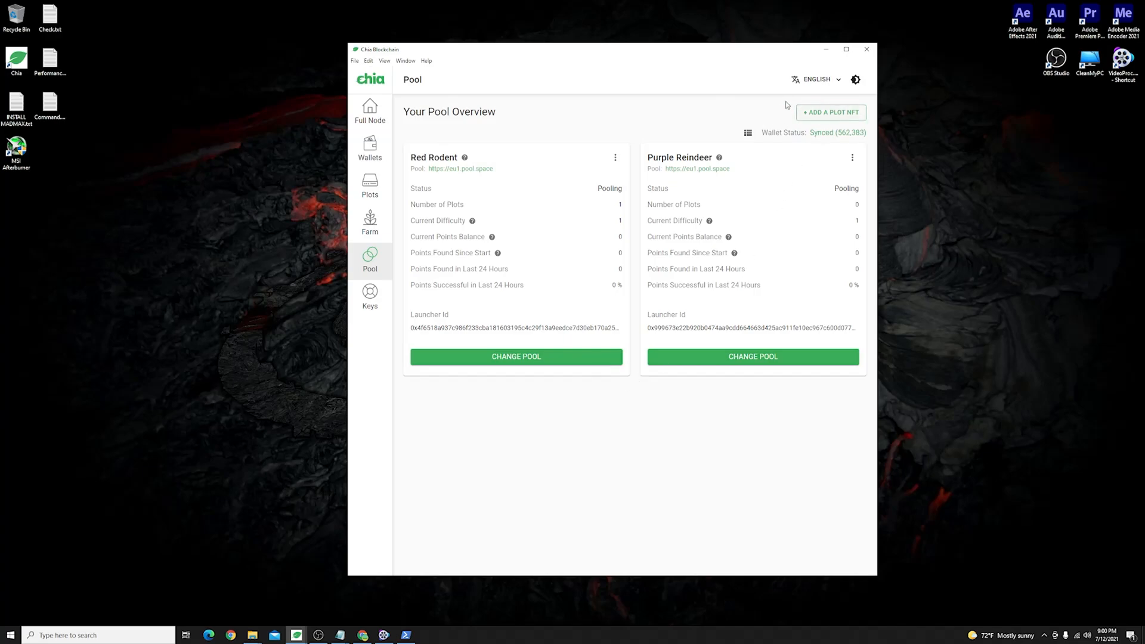
click(830, 113)
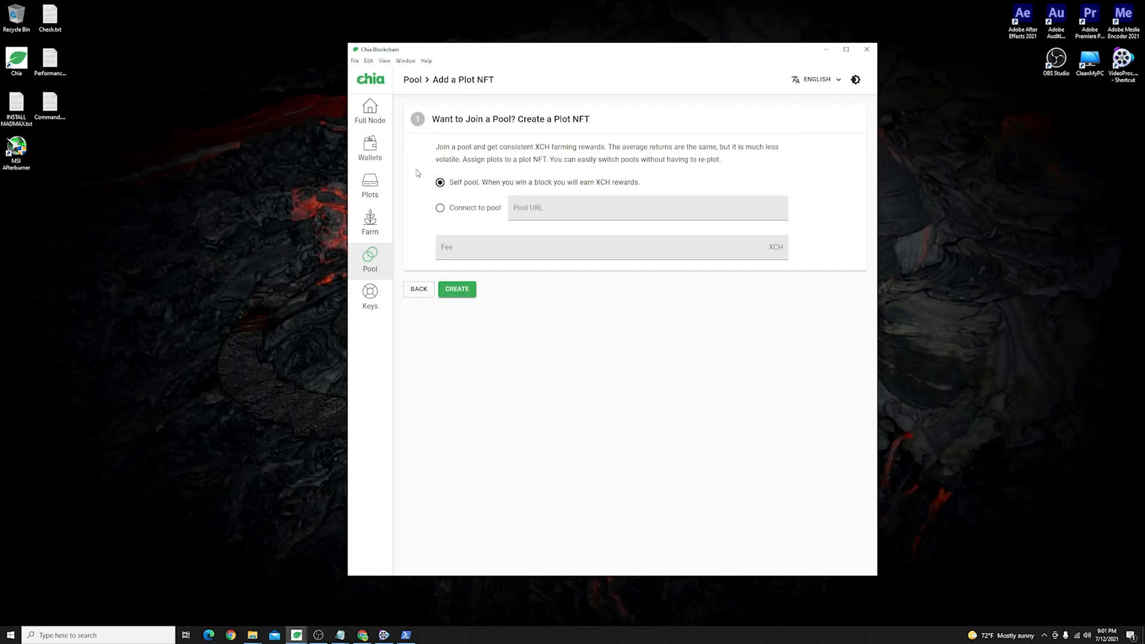
click(440, 208)
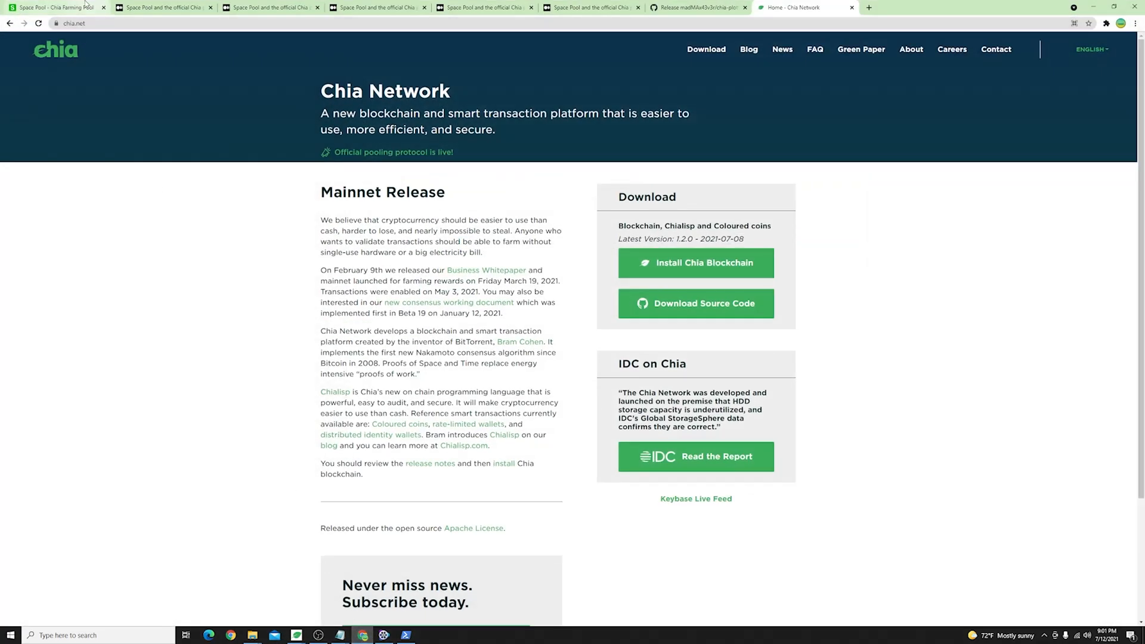
Step: Copy the European eu1 pool address from the Space Pool blog post
click(54, 7)
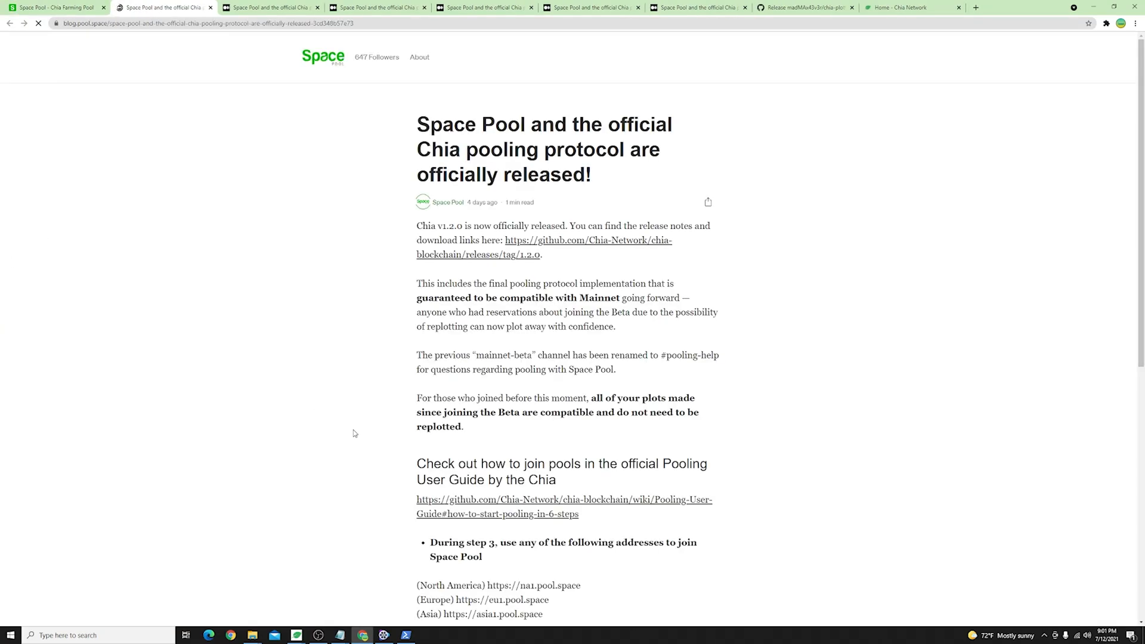
scroll(down, 3)
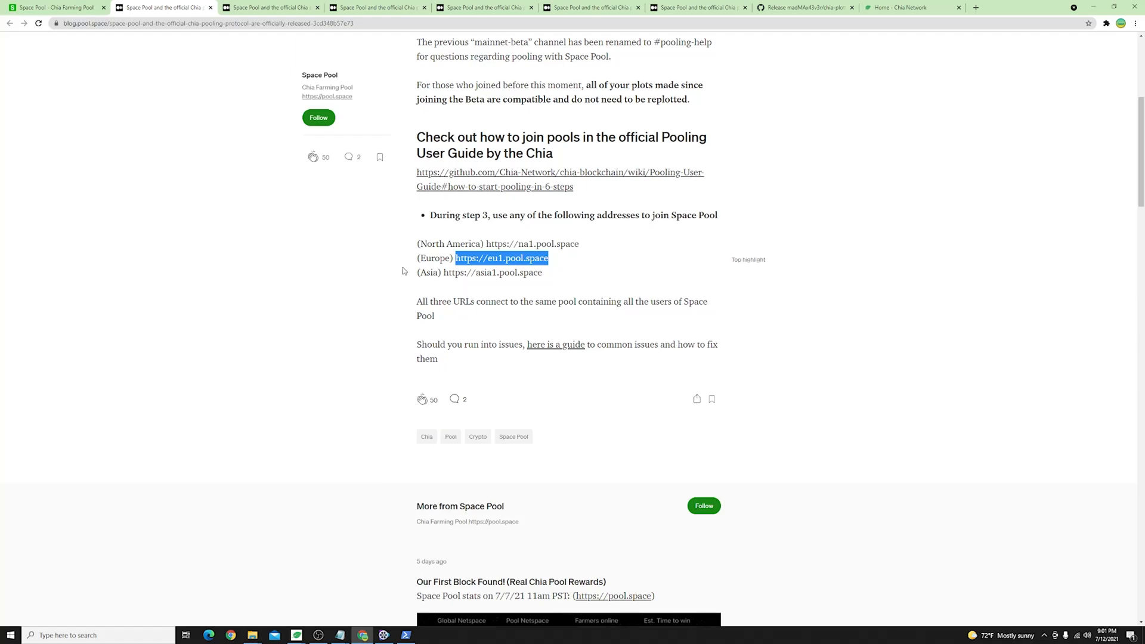
right_click(502, 258)
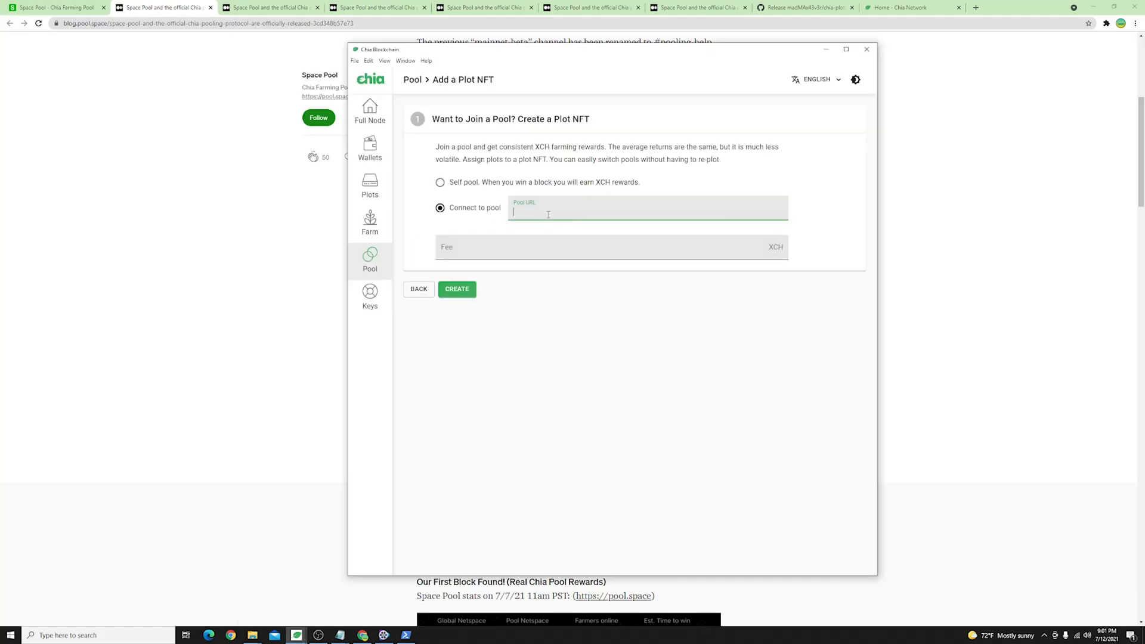
text(https://eu1.pool.space)
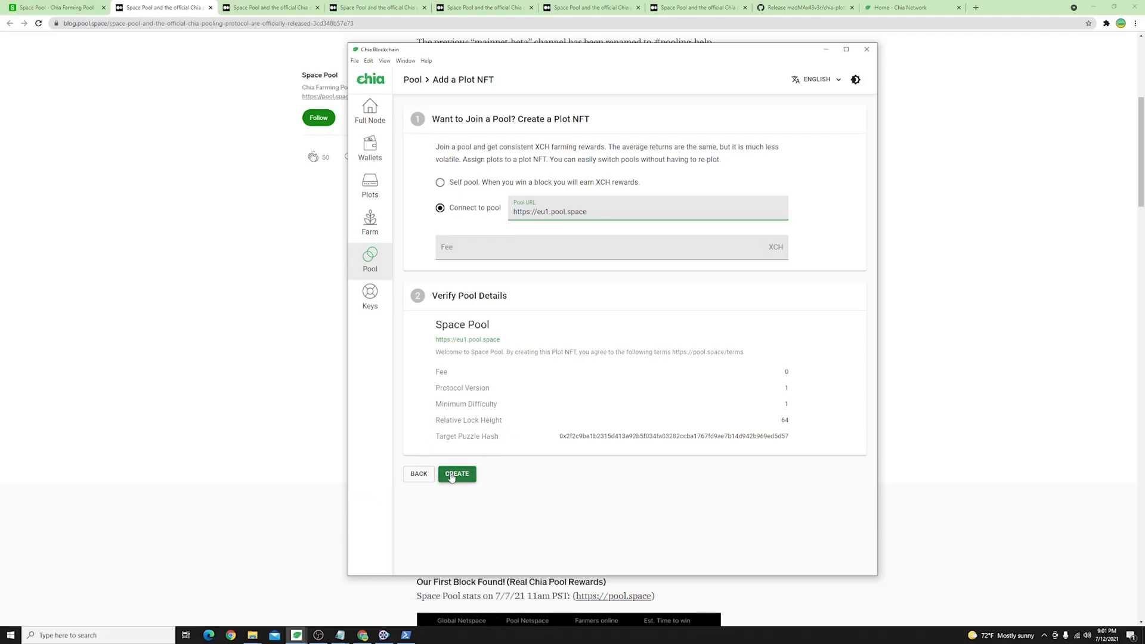
mouse_move(539, 188)
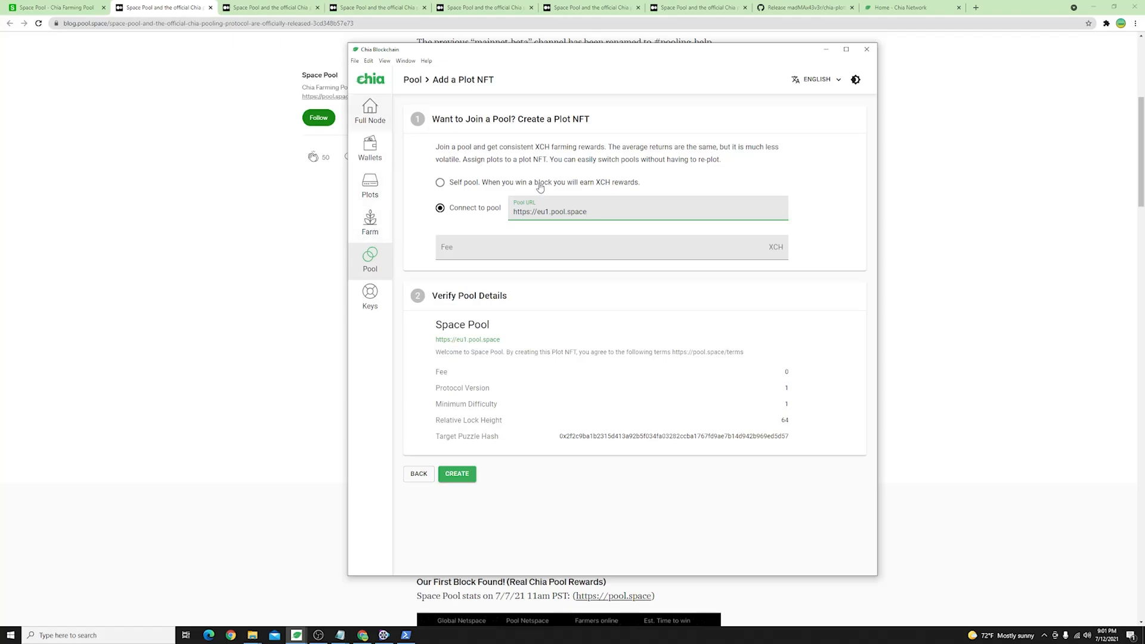
click(370, 111)
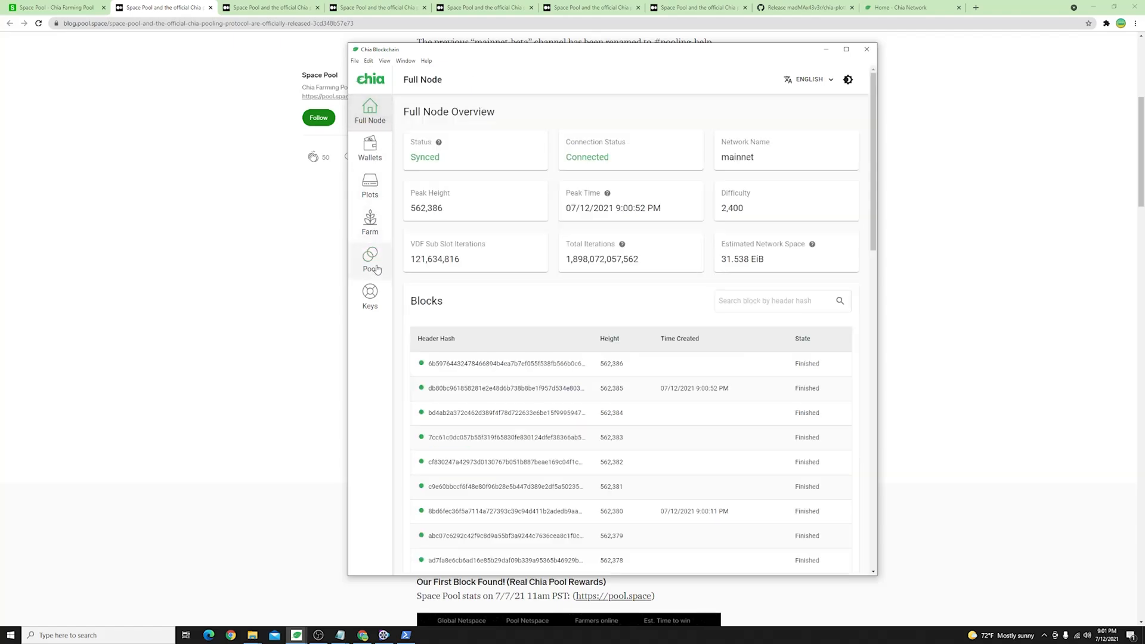
click(370, 259)
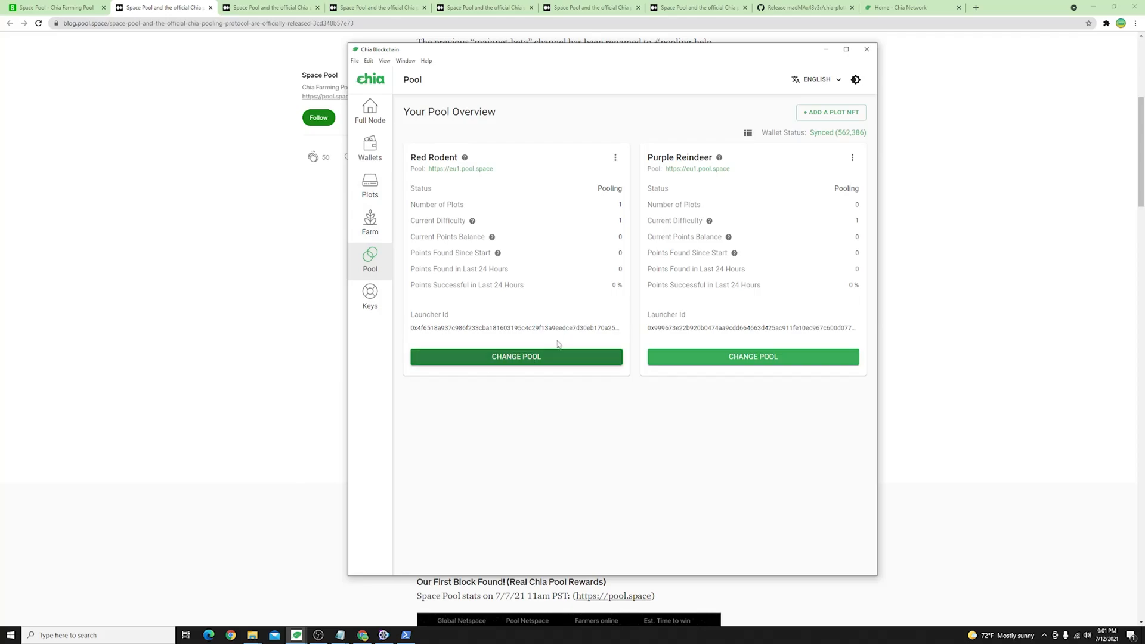
drag(435, 157, 437, 262)
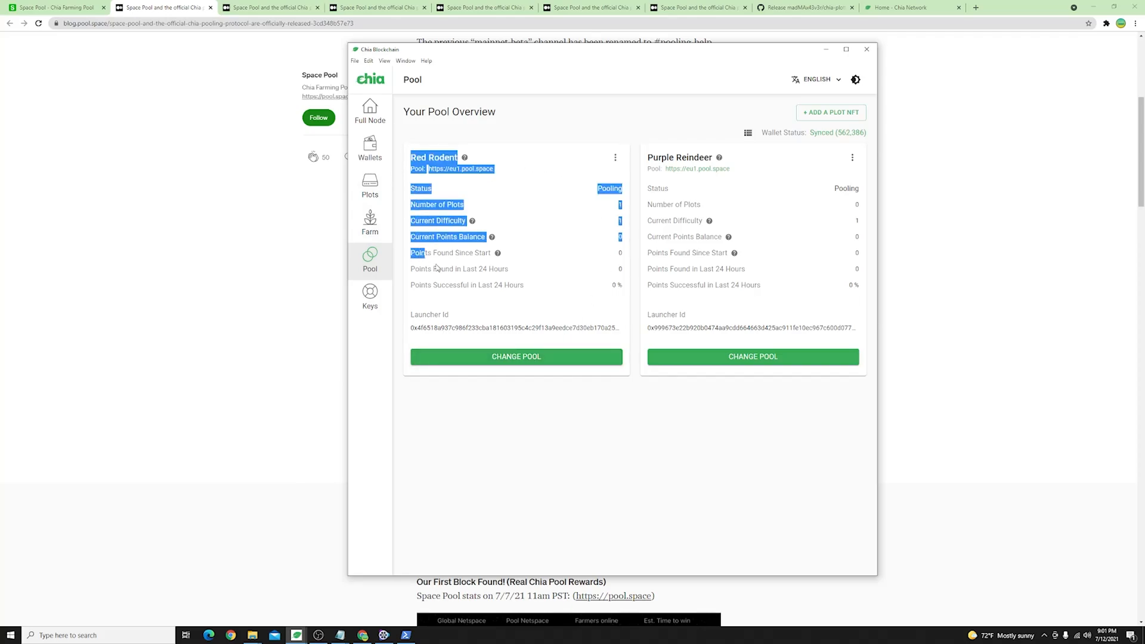
click(583, 339)
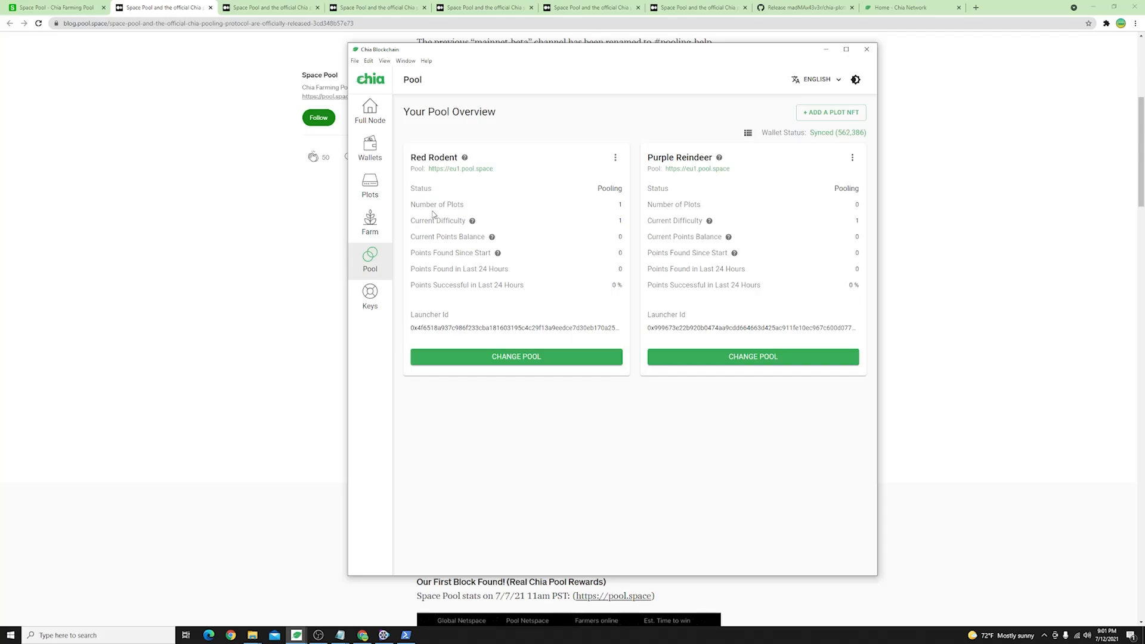
mouse_move(446, 217)
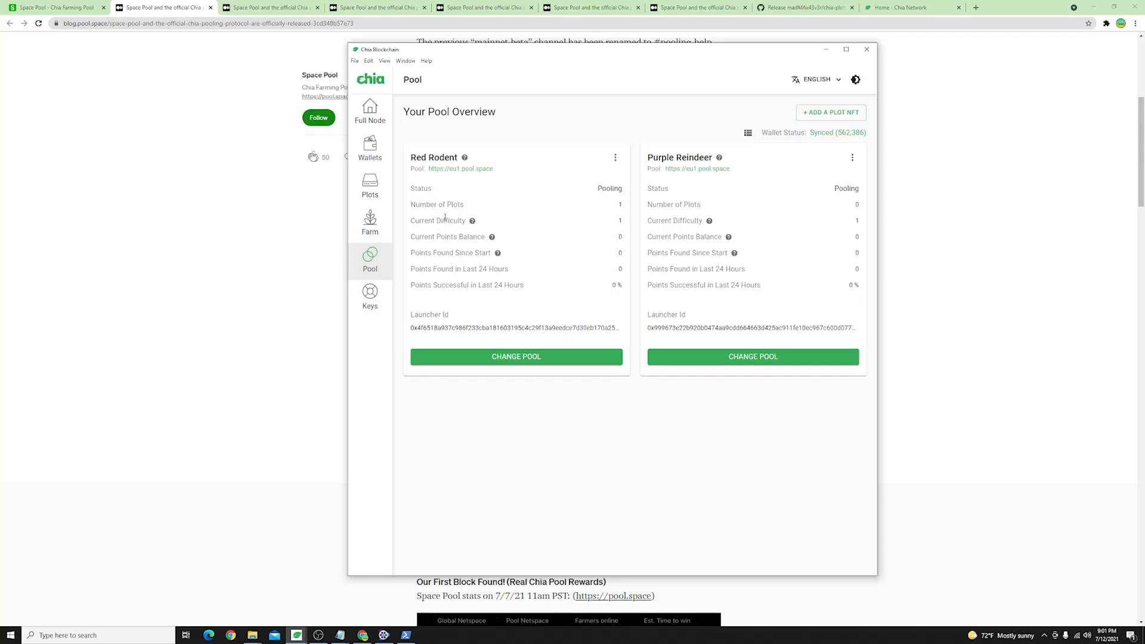
Step: Check the wallet's total balance of 0.000000000098 XCH, then start a new blank browser tab
click(370, 148)
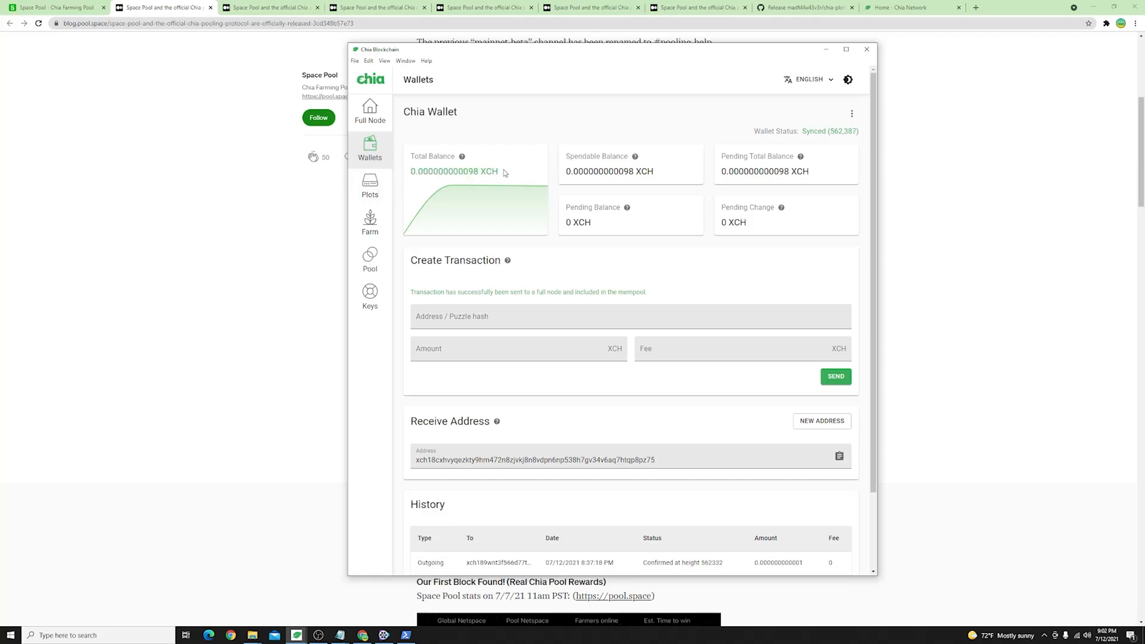
double_click(454, 171)
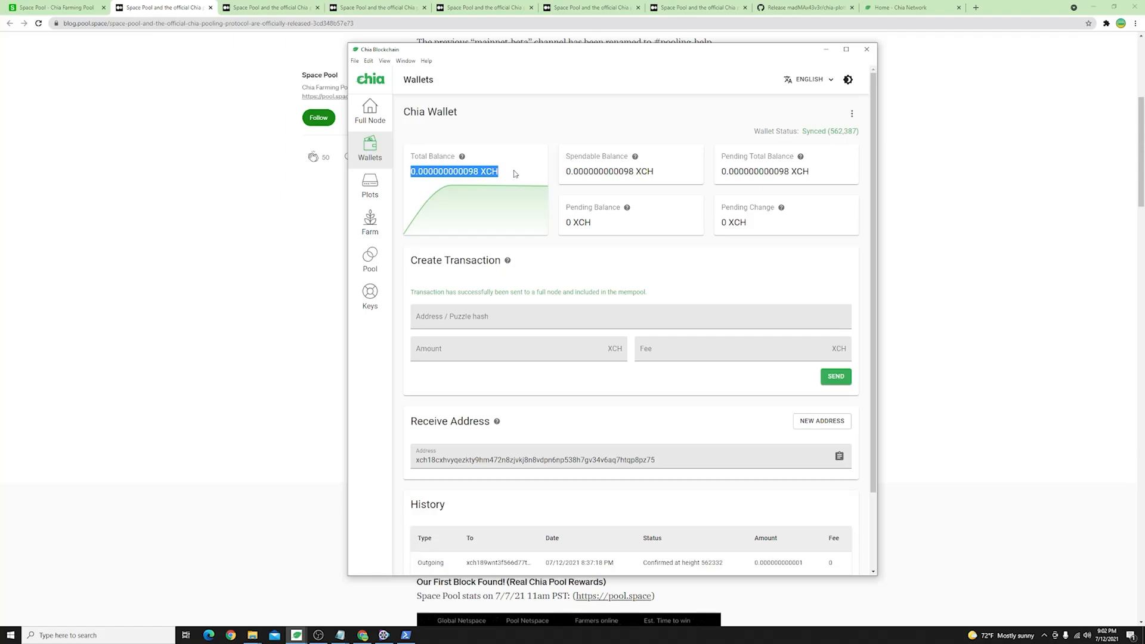
click(507, 177)
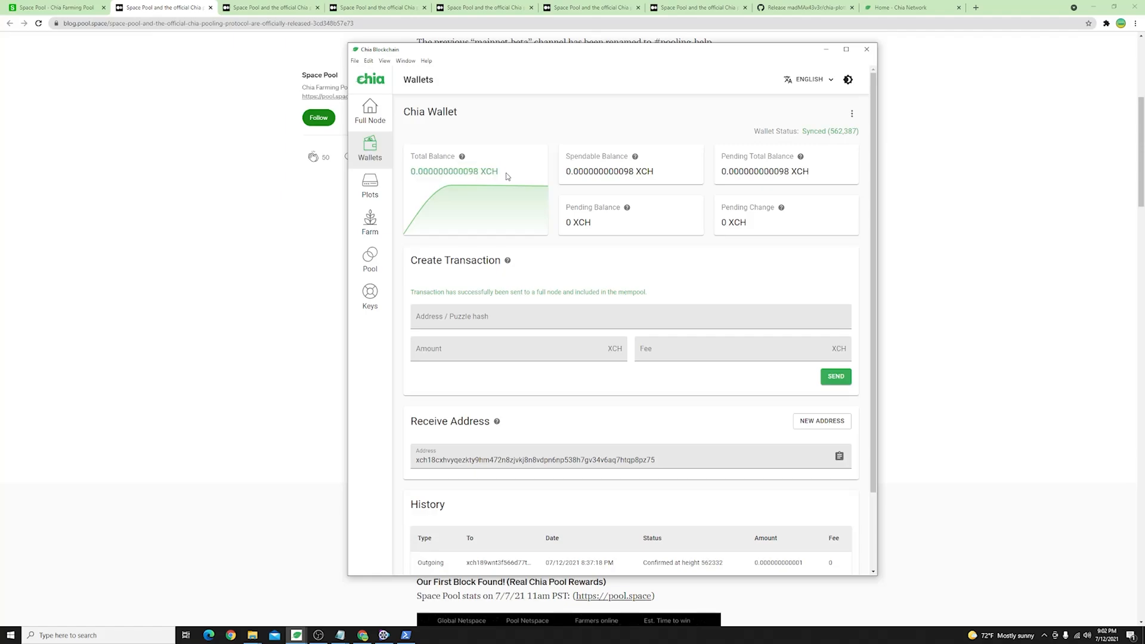
click(909, 7)
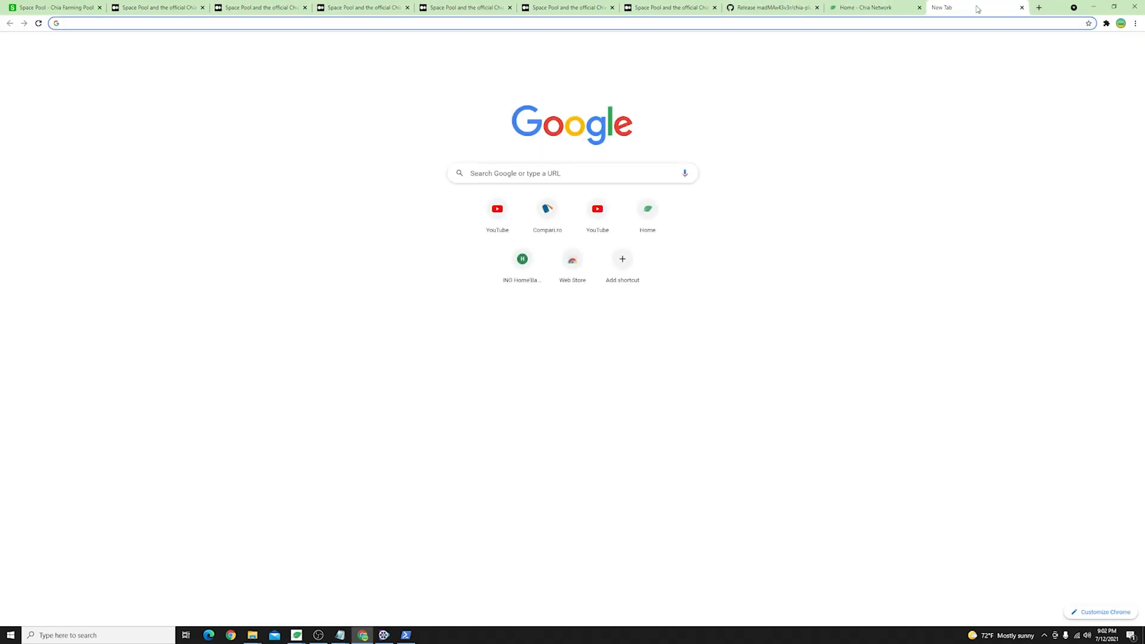
Step: Request test coins from the Chia Faucet for wallet address xch13uz7...shfk2r6, passing the reCAPTCHA
text(faucet chia)
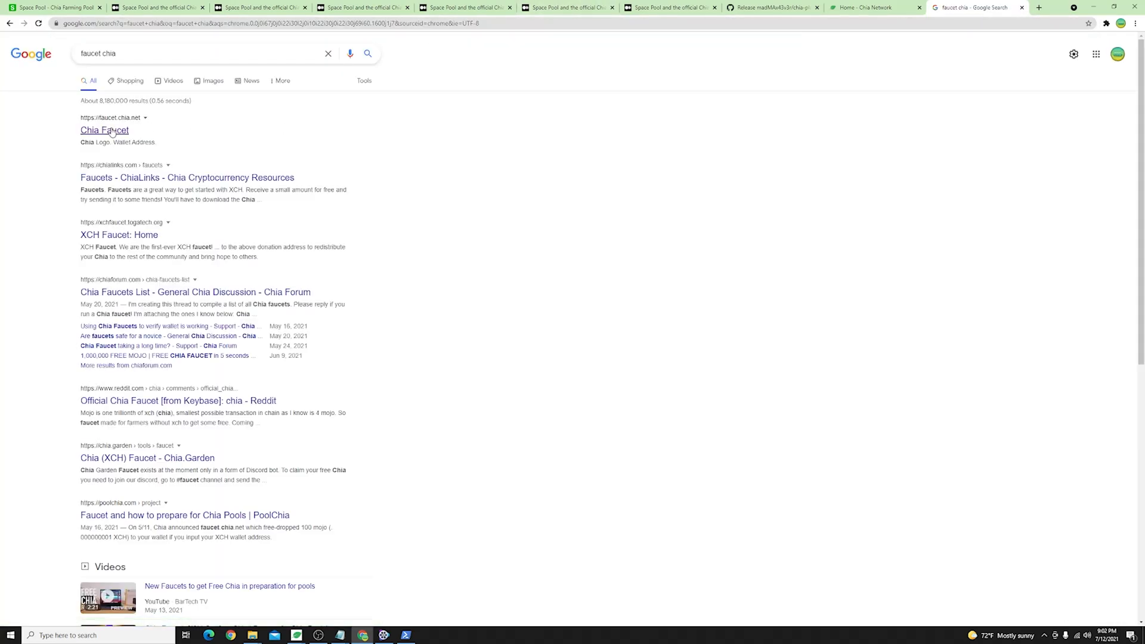
click(103, 130)
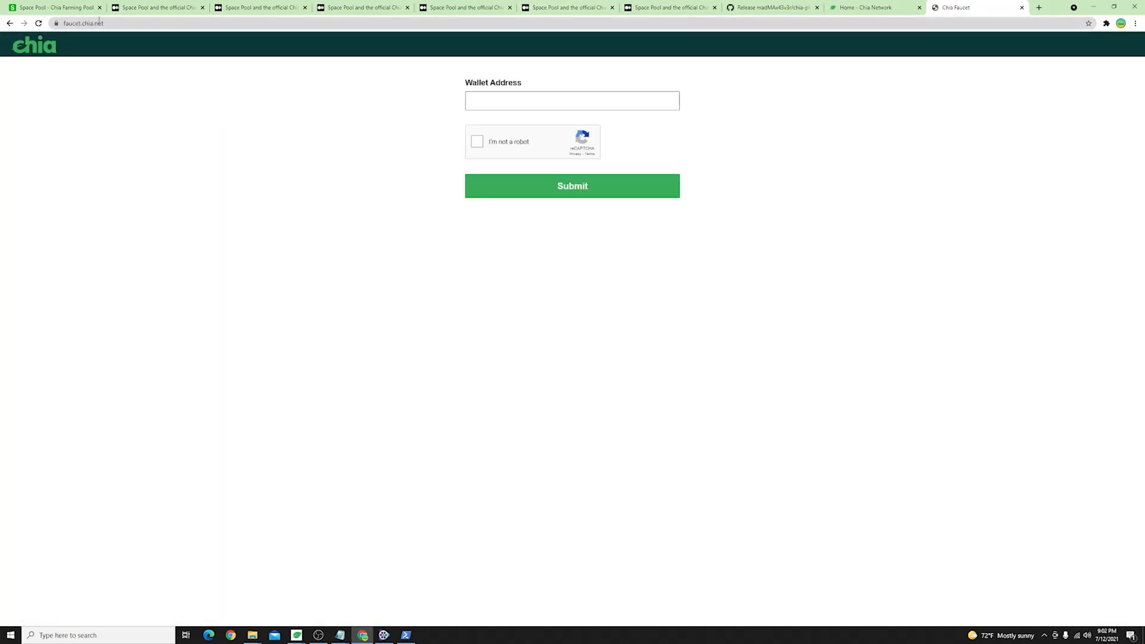
text(xch13uz7esaj3cygqylwxv7aay588eeucxryzrevedqj7xvqx4cjqvgshfk2r6)
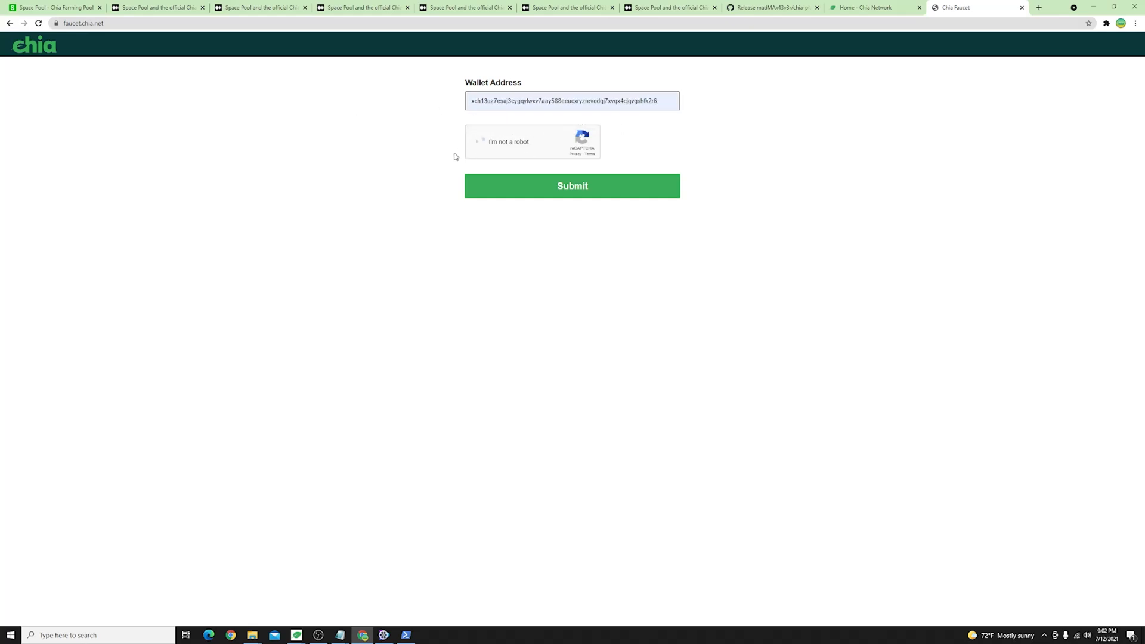
click(480, 141)
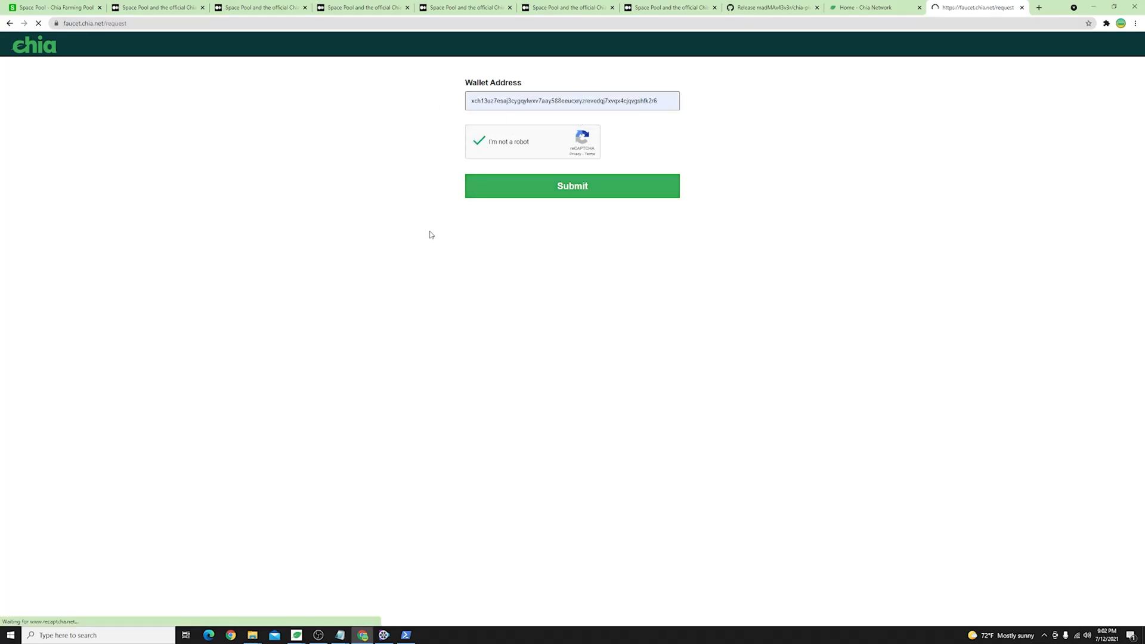
click(571, 186)
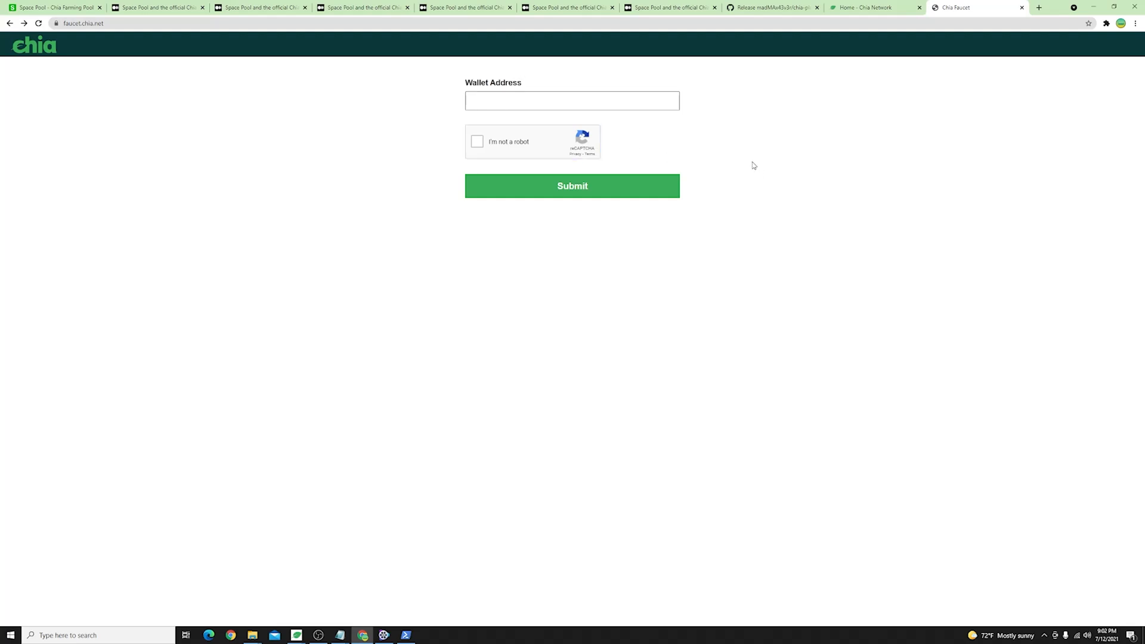
mouse_move(405, 93)
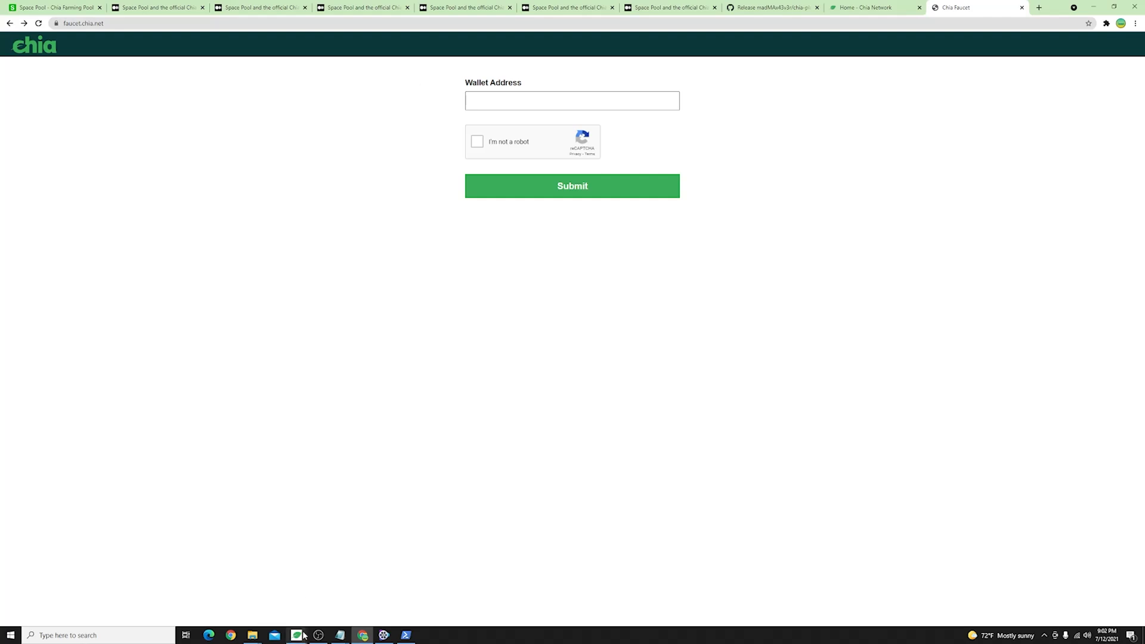
Step: Copy the Red Rodent plot NFT's pool contract address from the Chia pool overview
click(296, 634)
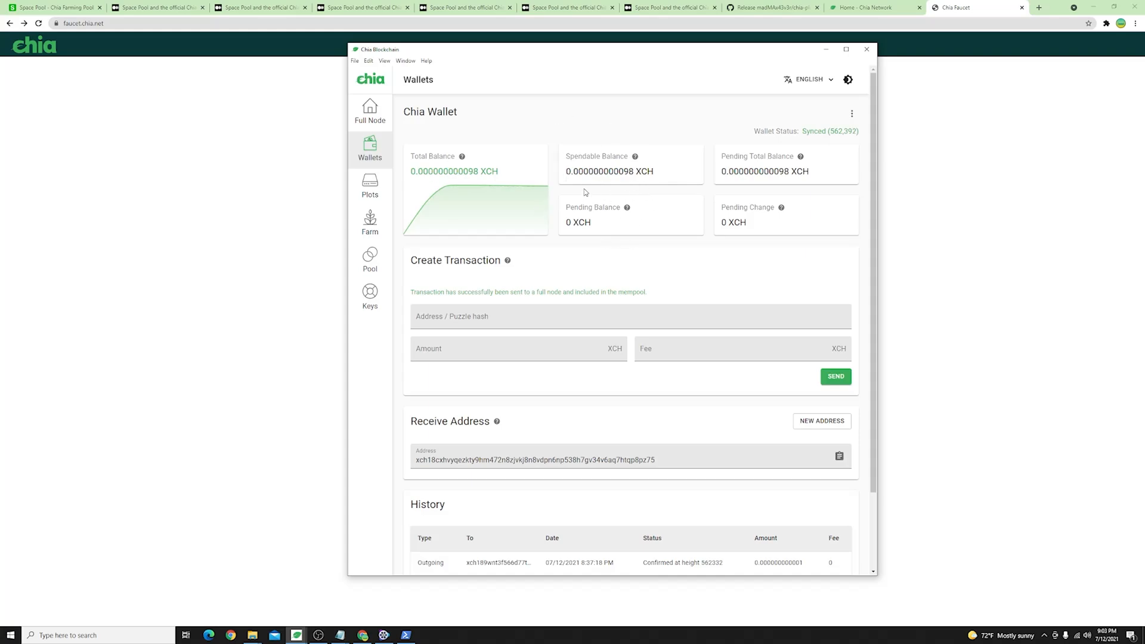
mouse_move(516, 191)
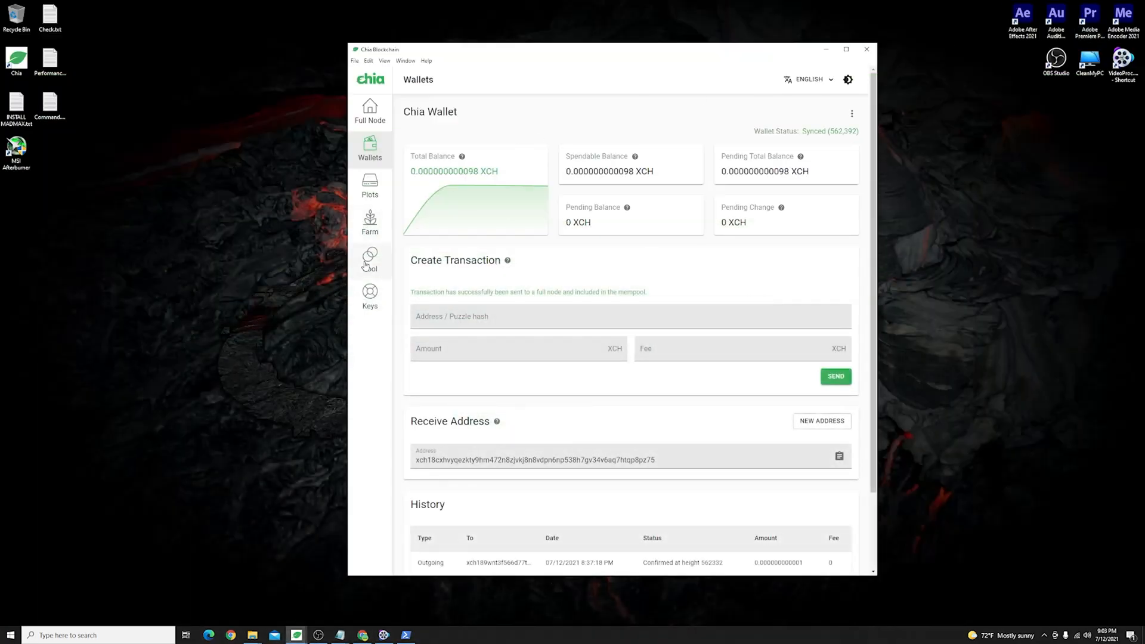
click(370, 260)
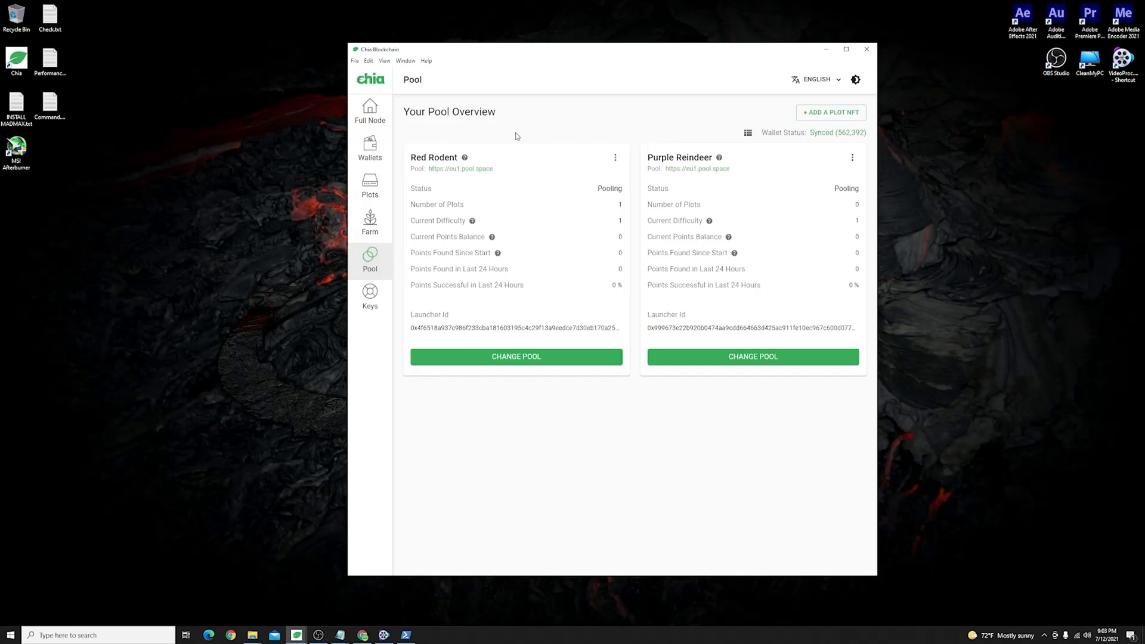
mouse_move(464, 158)
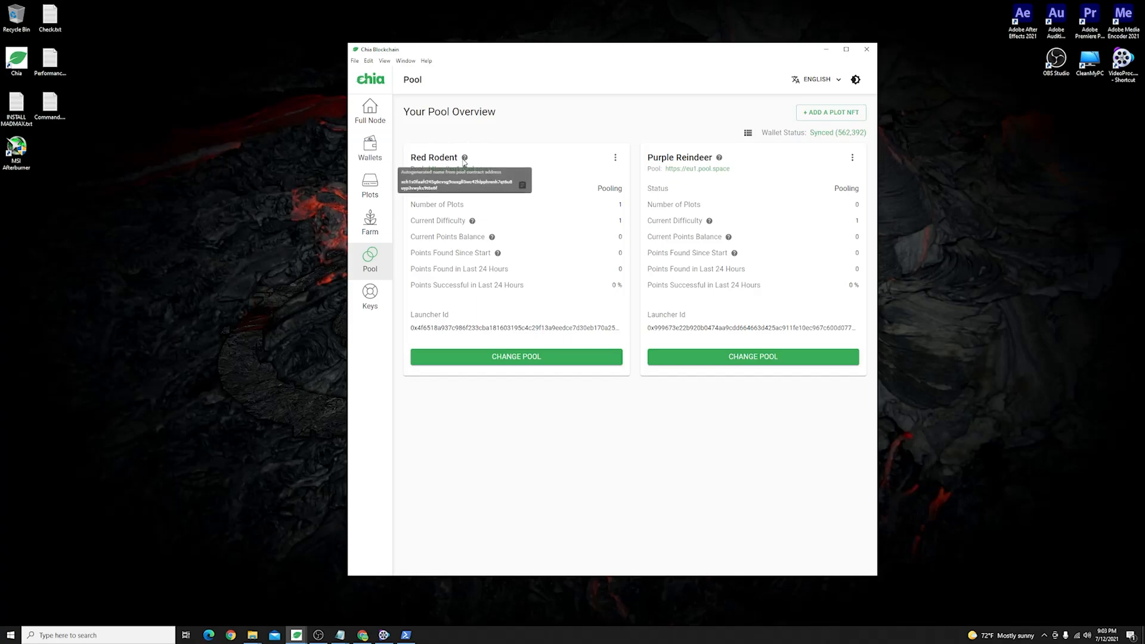
mouse_move(385, 238)
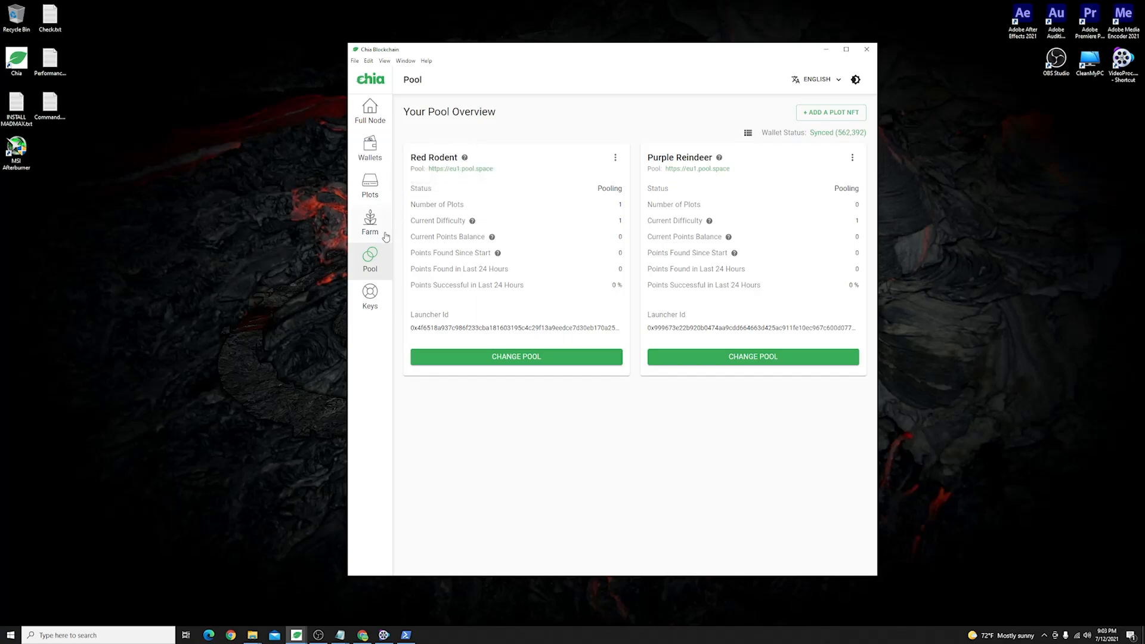
mouse_move(372, 114)
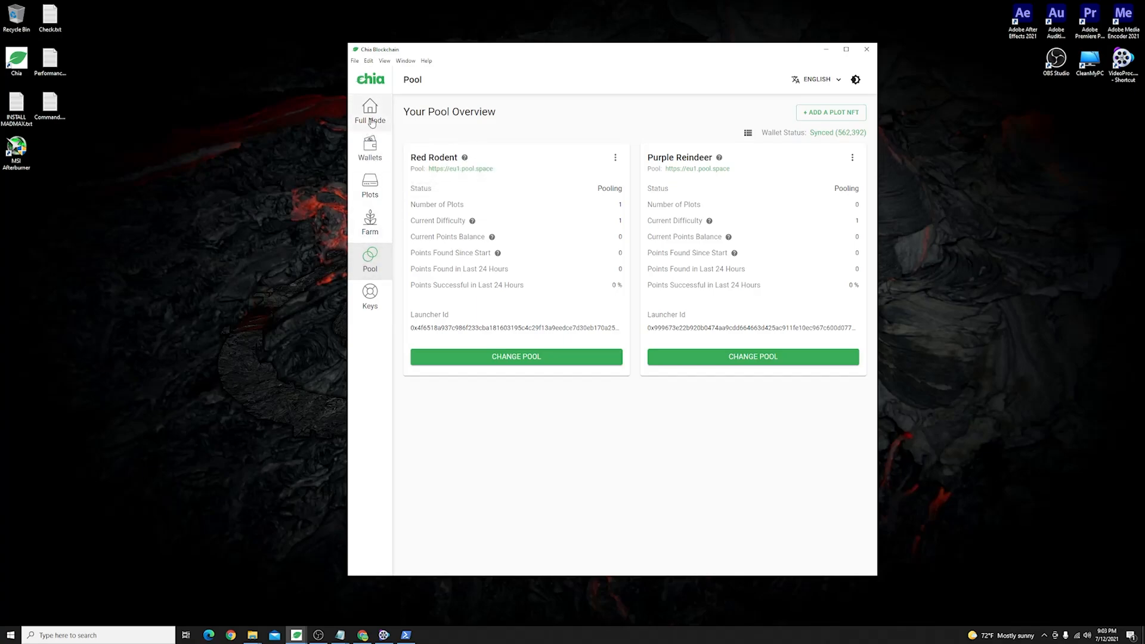
mouse_move(370, 259)
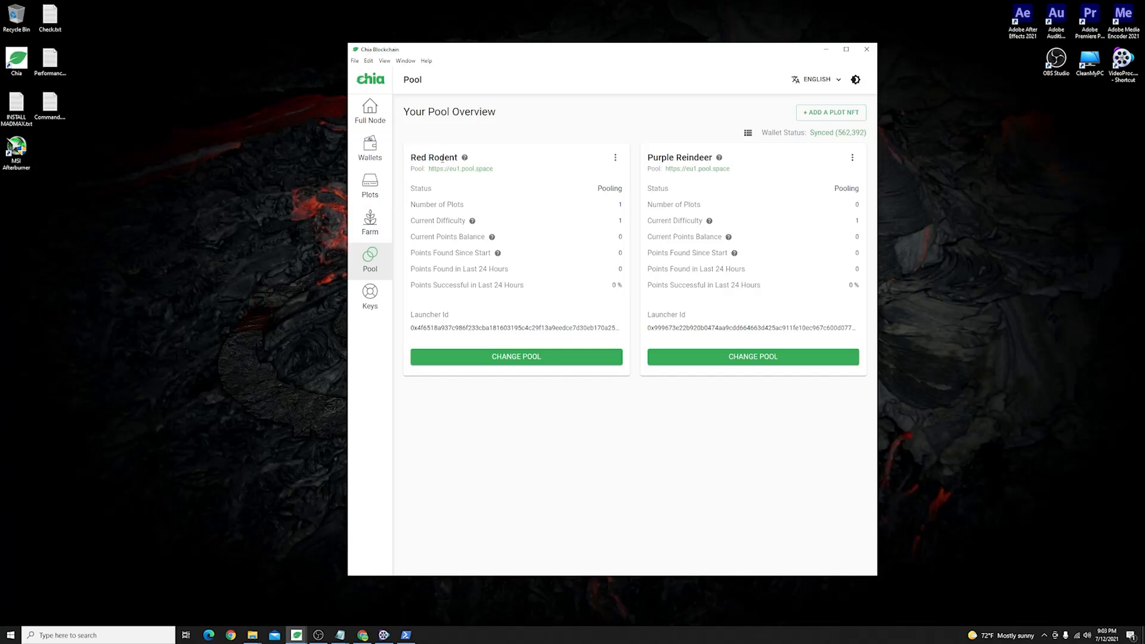
mouse_move(464, 158)
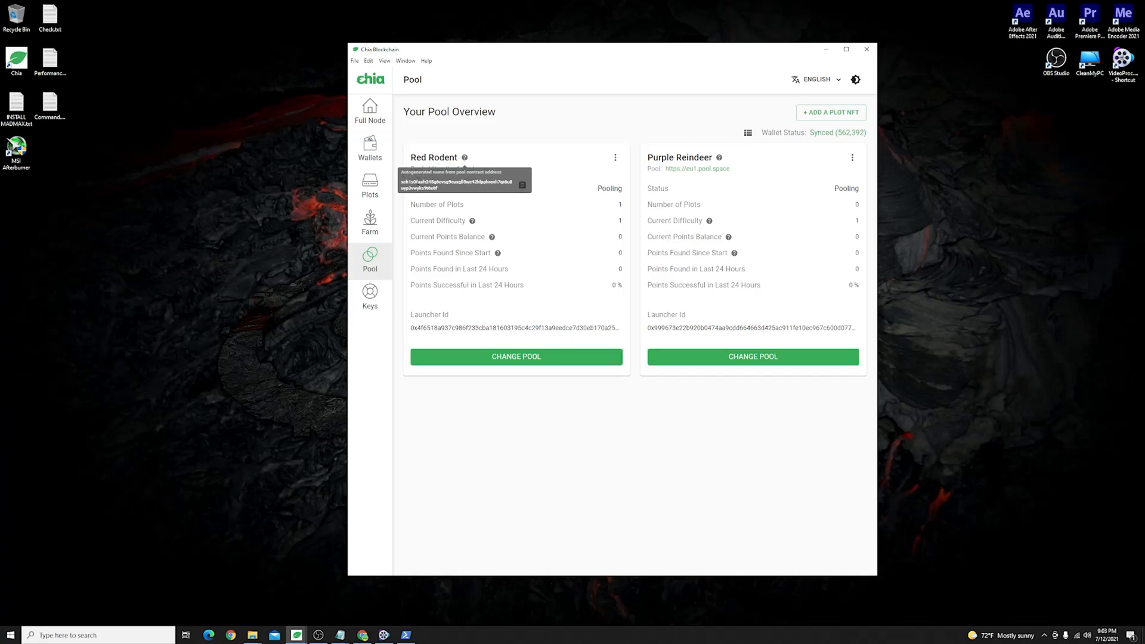
click(523, 184)
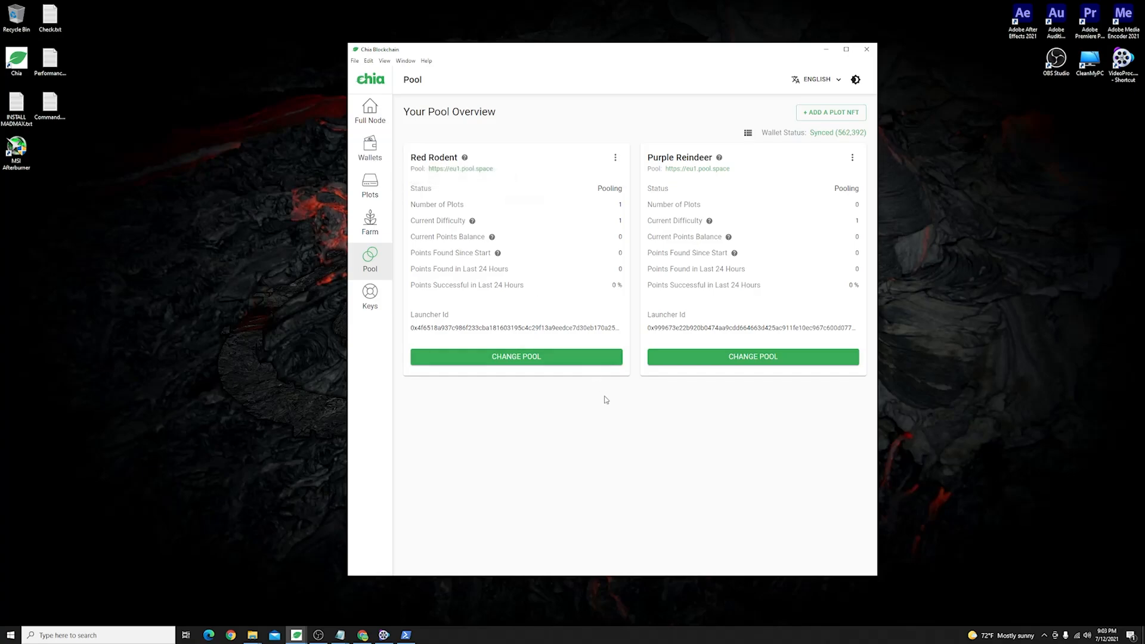
click(866, 49)
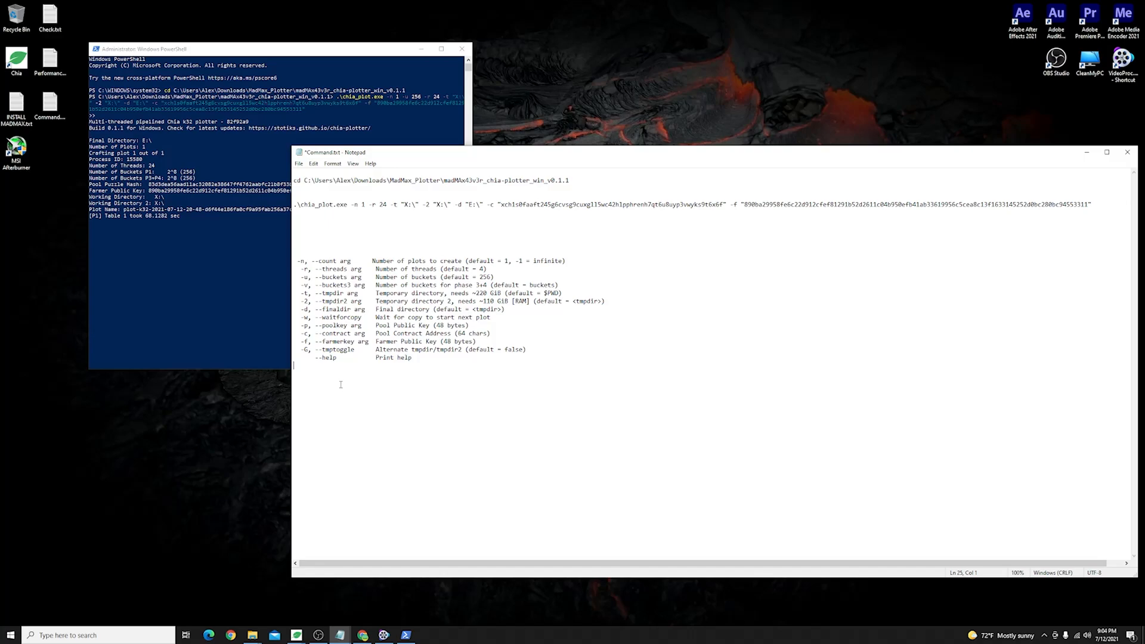
mouse_move(351, 397)
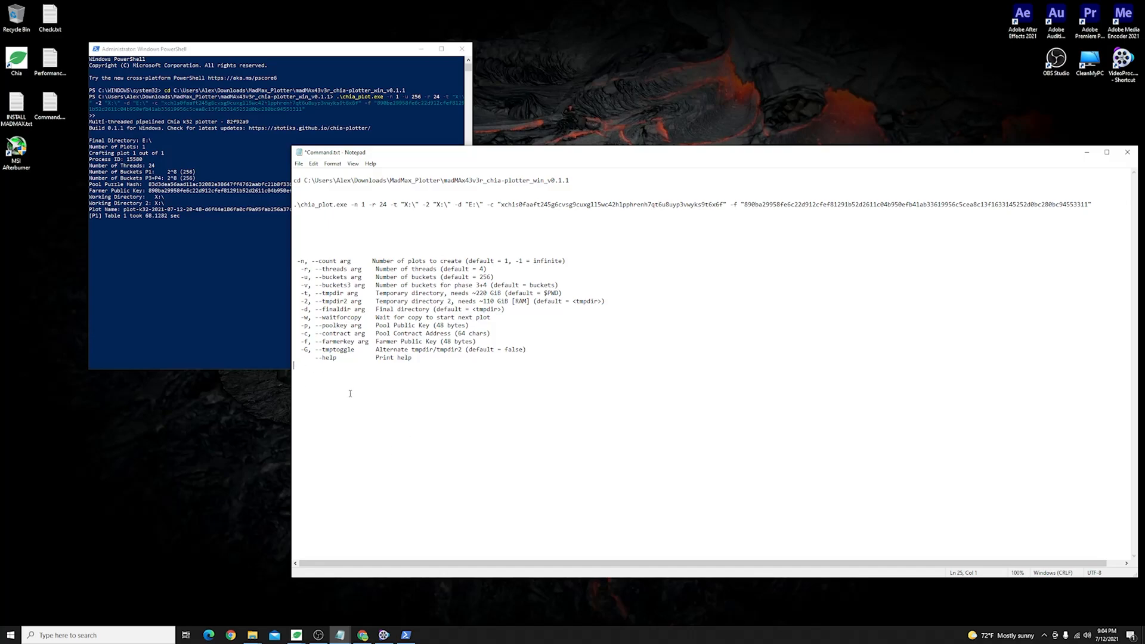
mouse_move(582, 181)
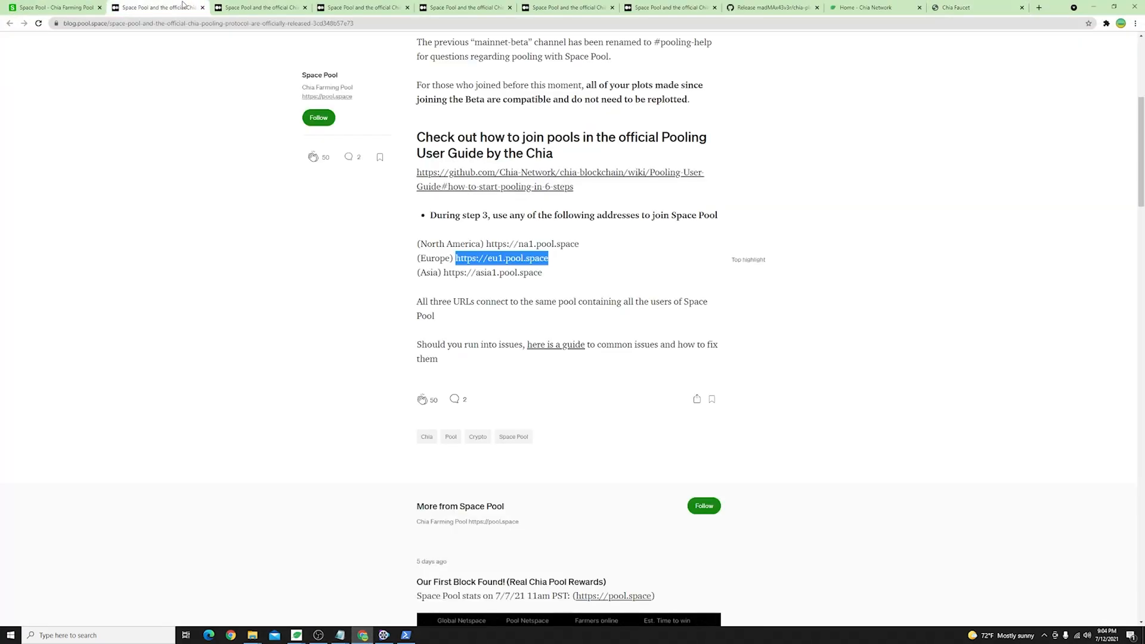
Step: Reach the GitHub chia-plotter Windows v0.1.1 release page and select its web address
click(568, 7)
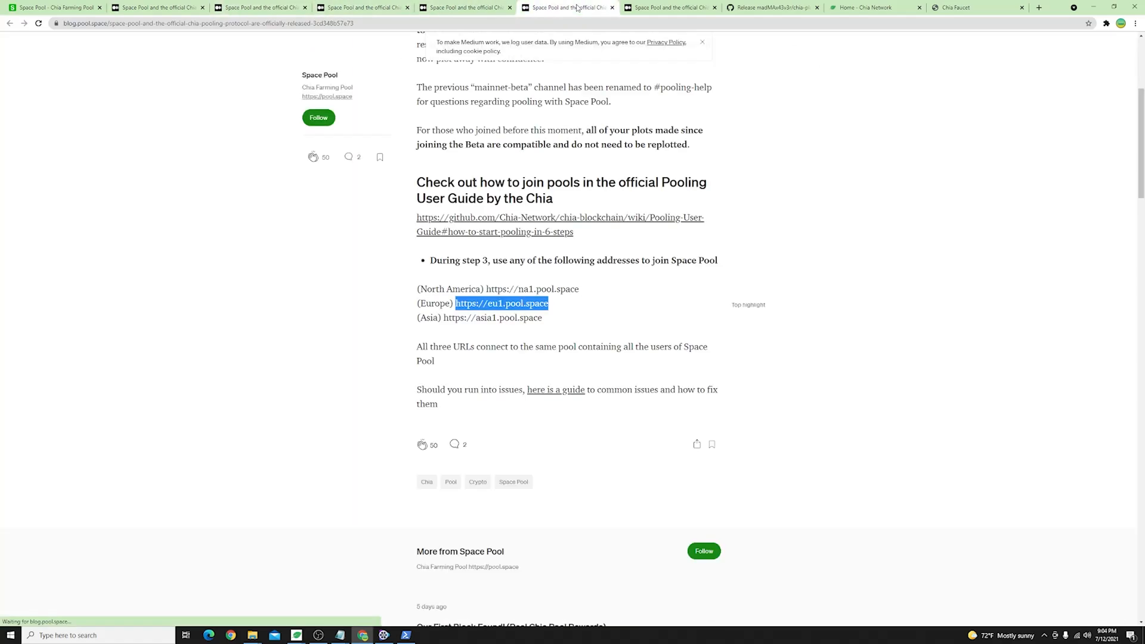
click(772, 8)
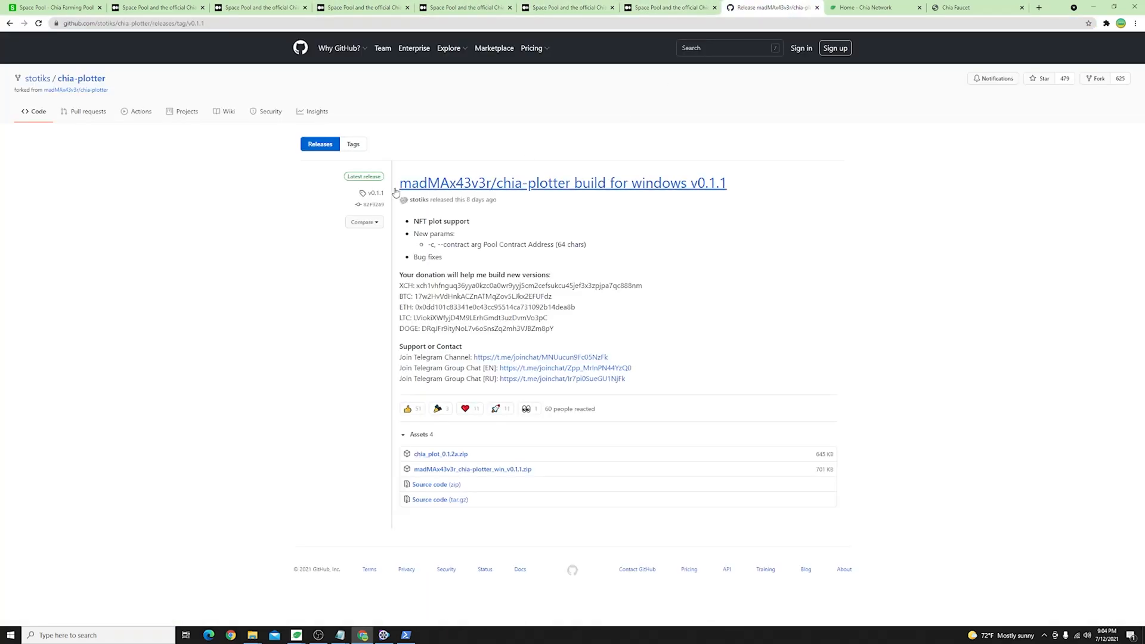
mouse_move(81, 78)
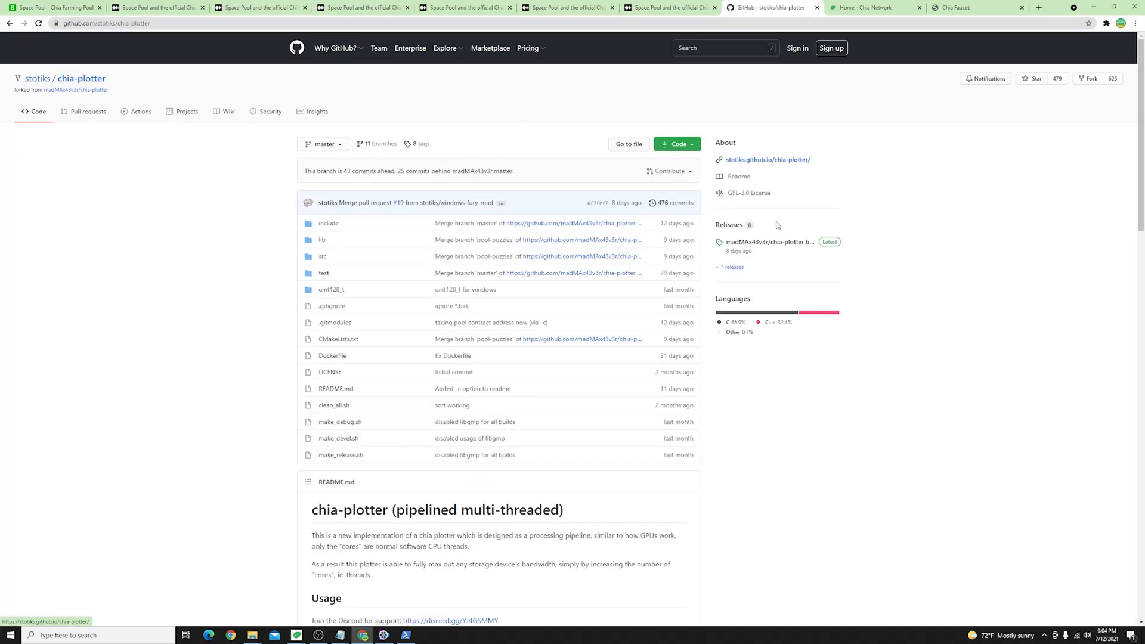
click(770, 242)
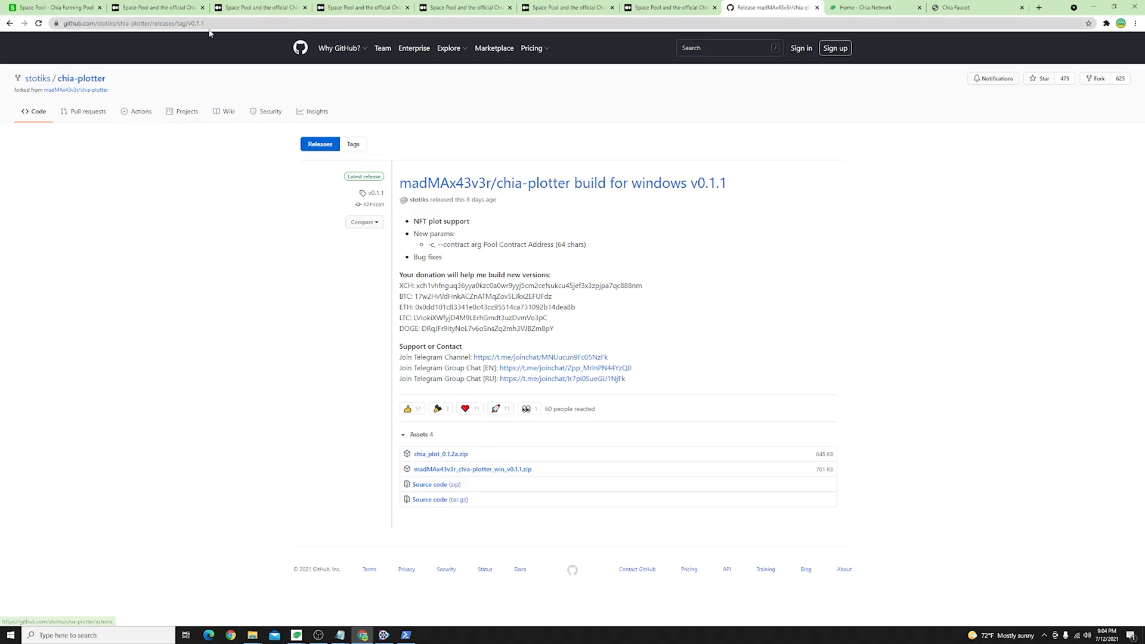
click(132, 23)
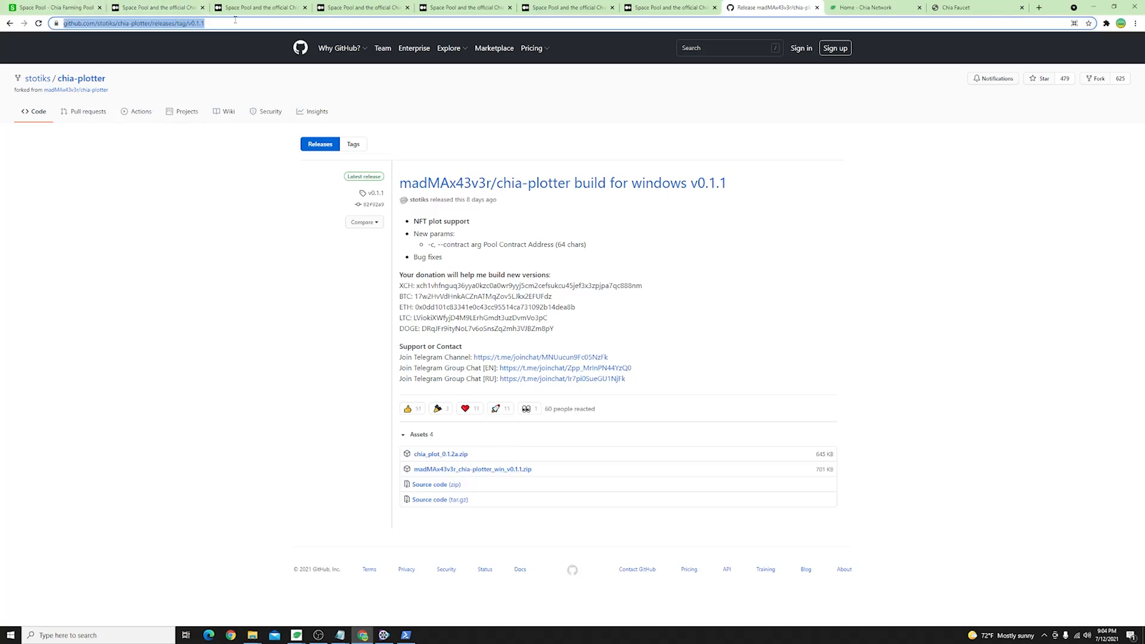
mouse_move(250, 43)
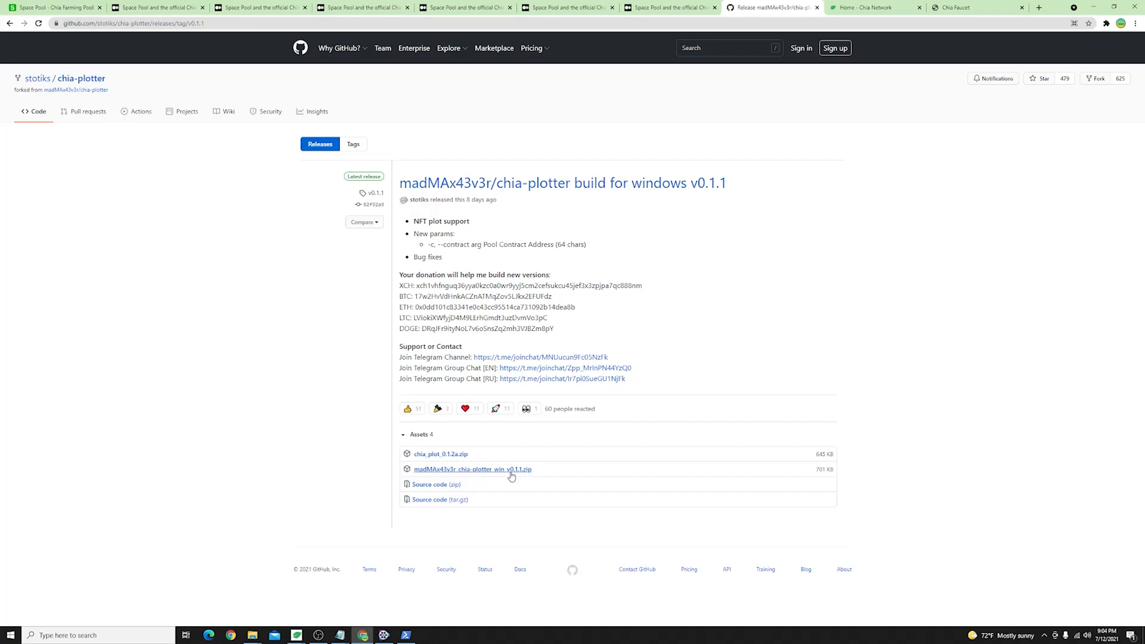
mouse_move(318, 577)
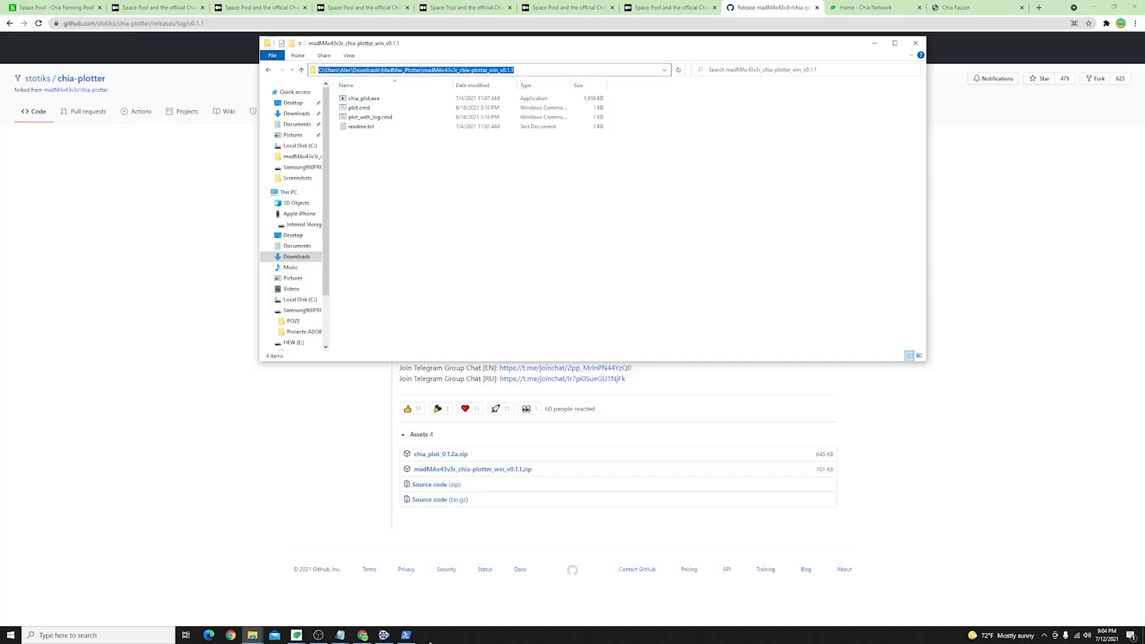
Step: Copy the MadMax plotter folder's path from File Explorer for the PowerShell cd command
right_click(407, 635)
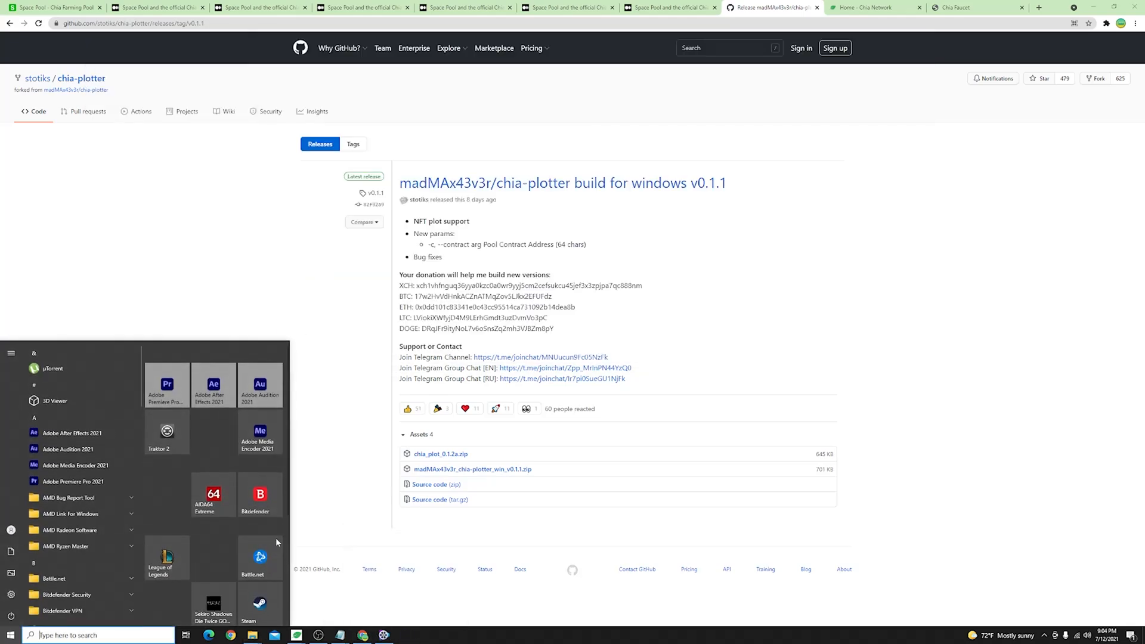
scroll(down, 3)
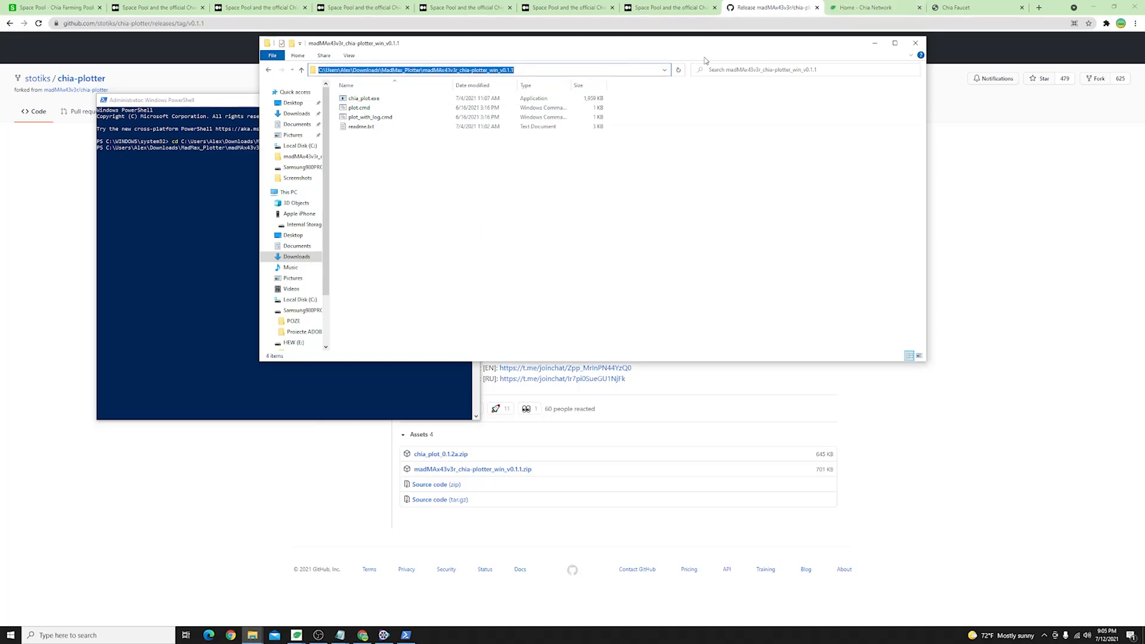
mouse_move(875, 43)
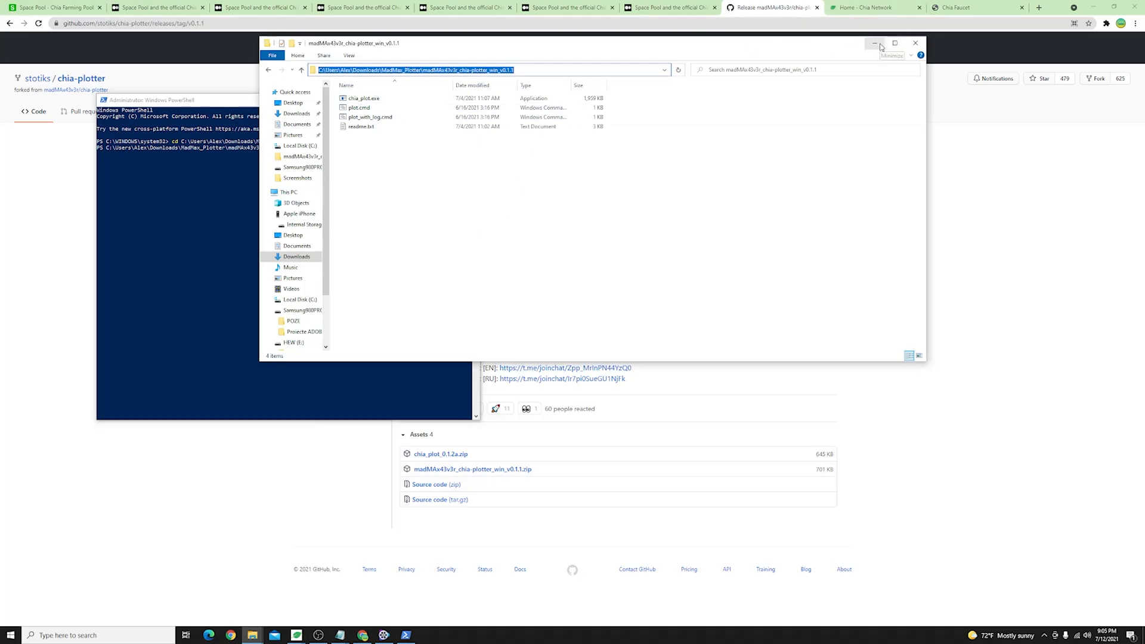
mouse_move(875, 45)
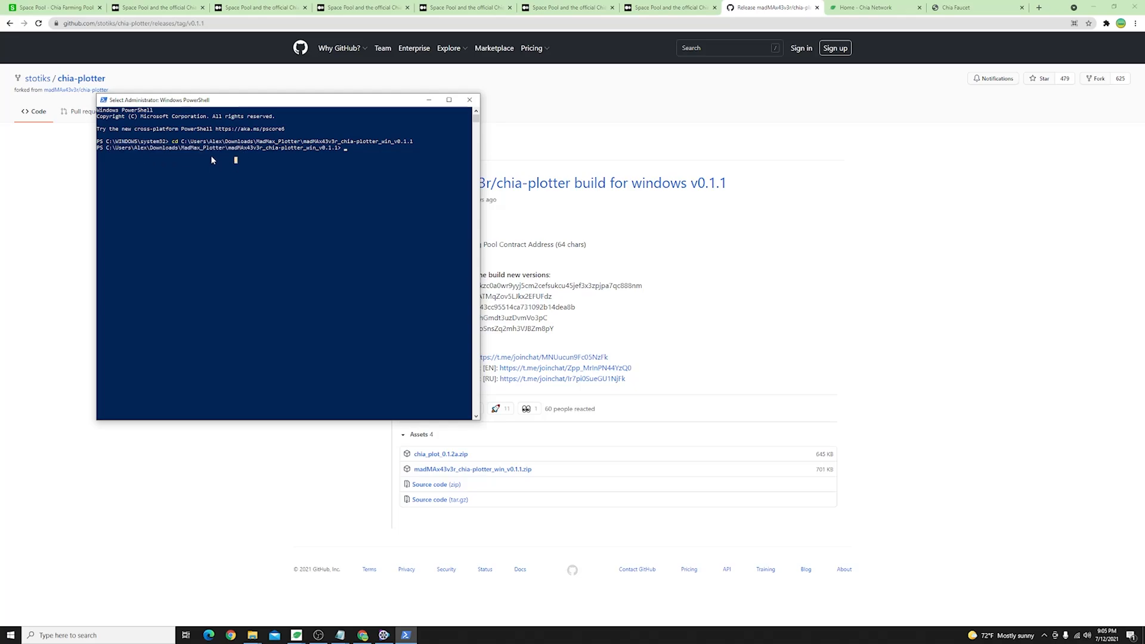
mouse_move(370, 160)
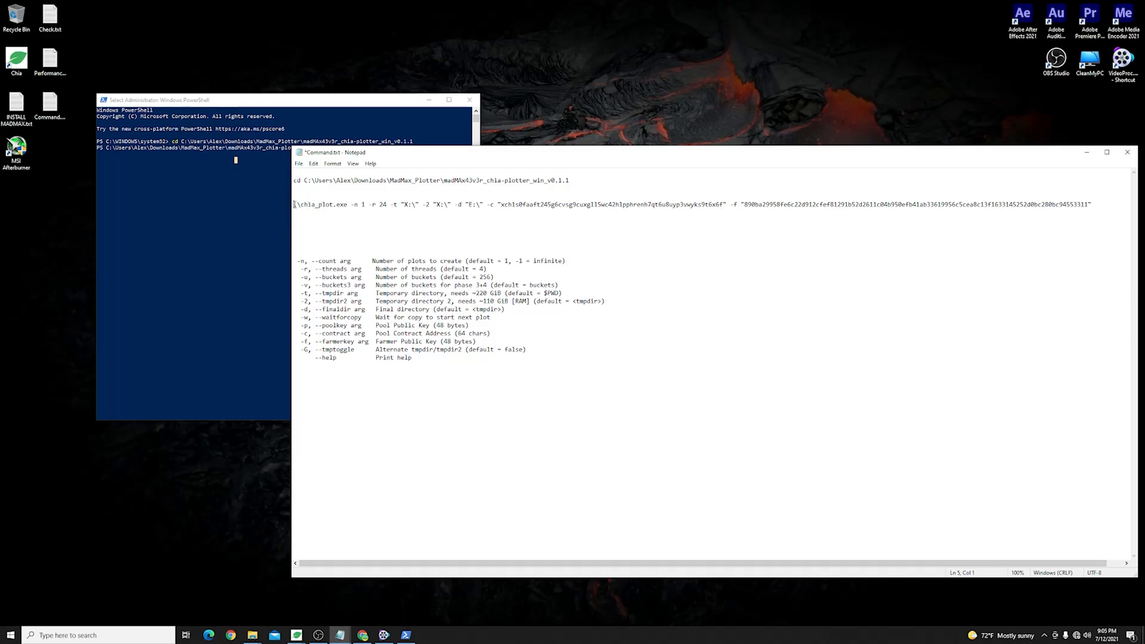
Step: Demonstrate -n plot counts of 100, 10 and -1 in the chia_plot command, then return it to 1
double_click(303, 204)
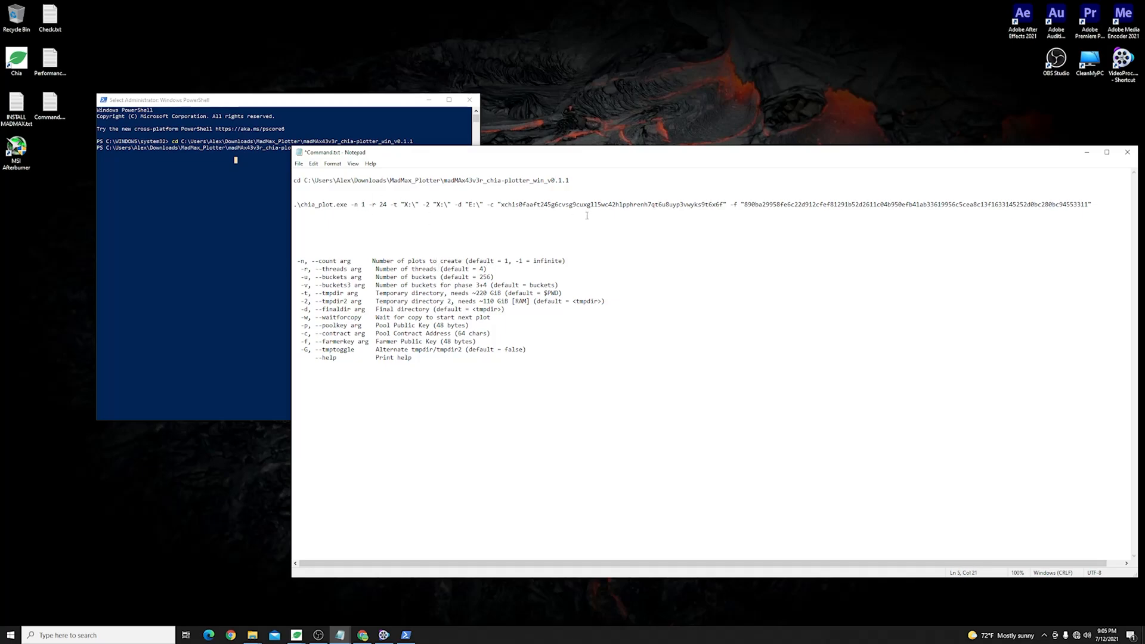
text(00)
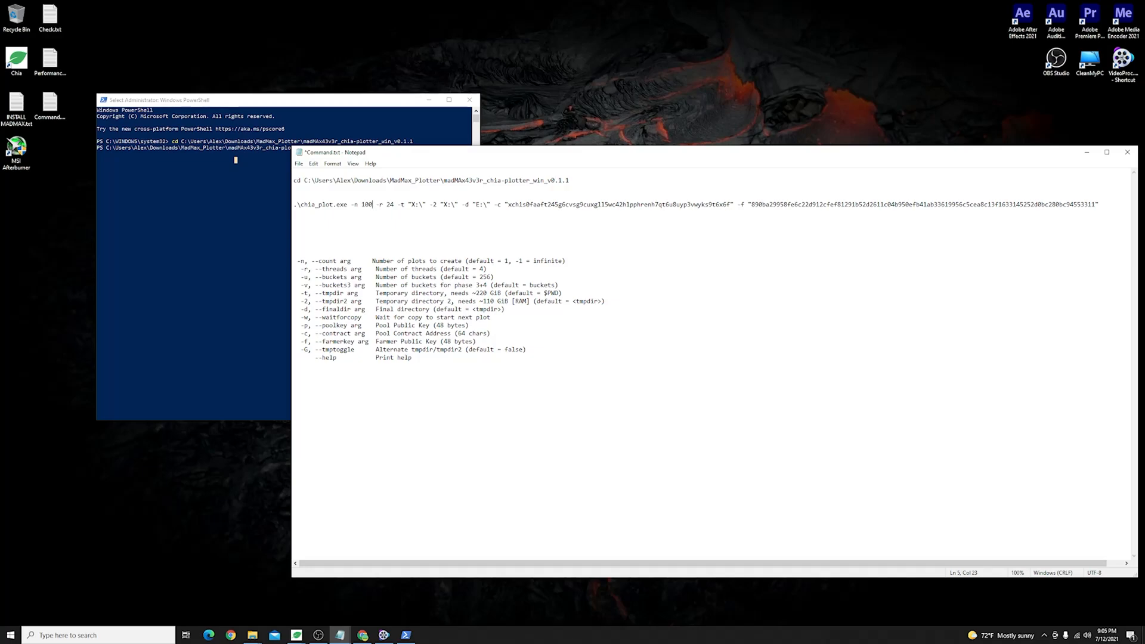
key(Backspace)
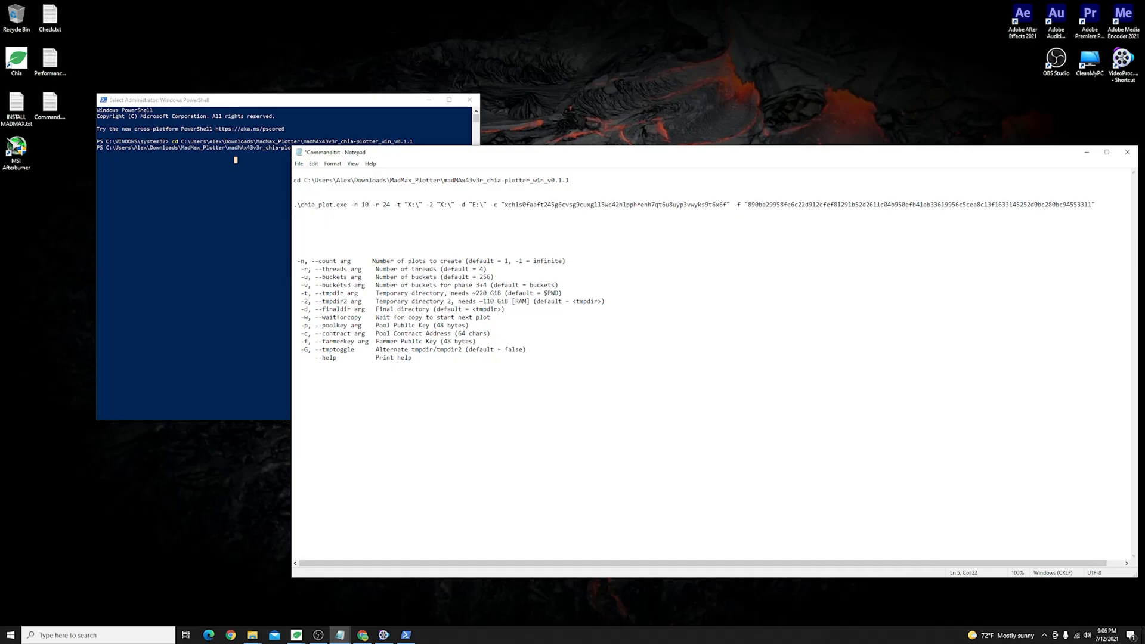
text(-1)
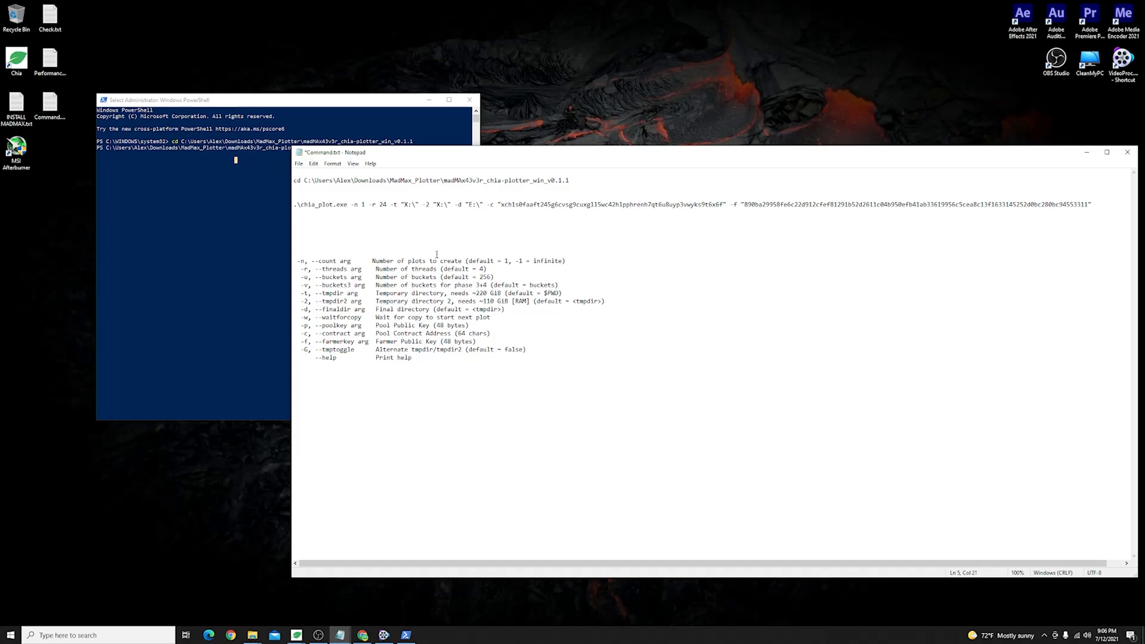
double_click(343, 268)
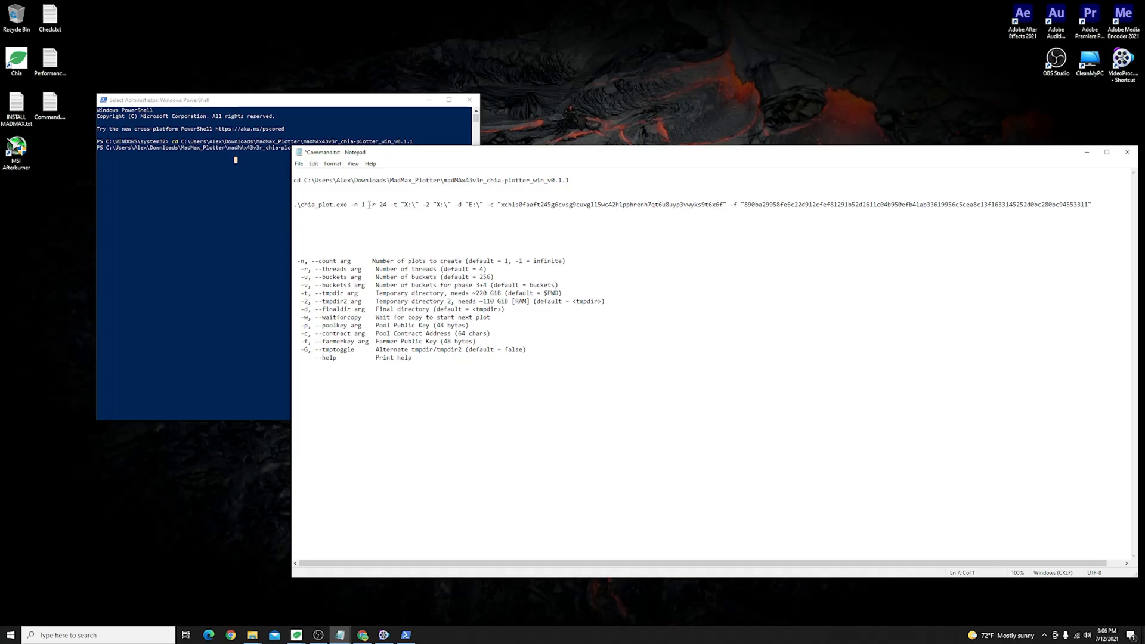
double_click(378, 204)
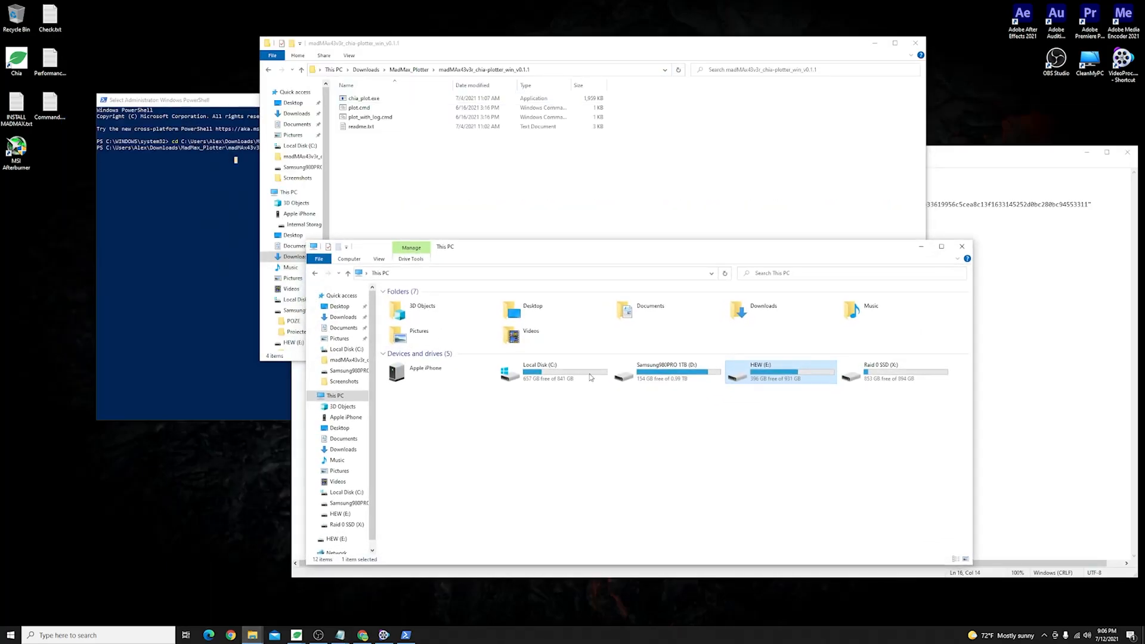
Step: Point out the Raid 0 SSD (X:) temp drive in This PC
click(895, 371)
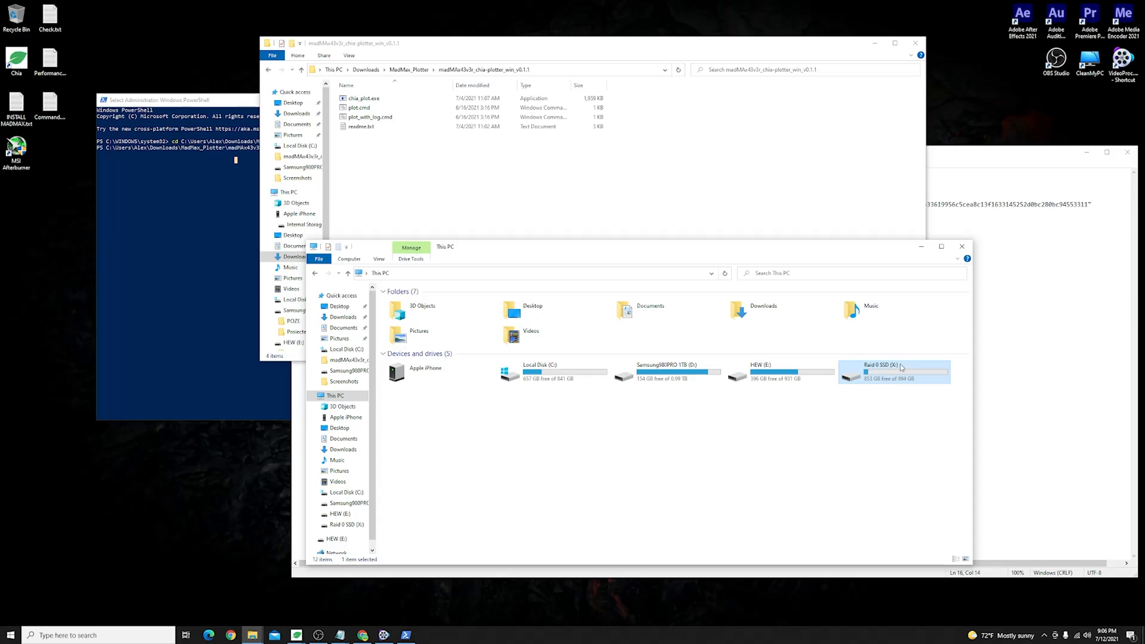
mouse_move(897, 376)
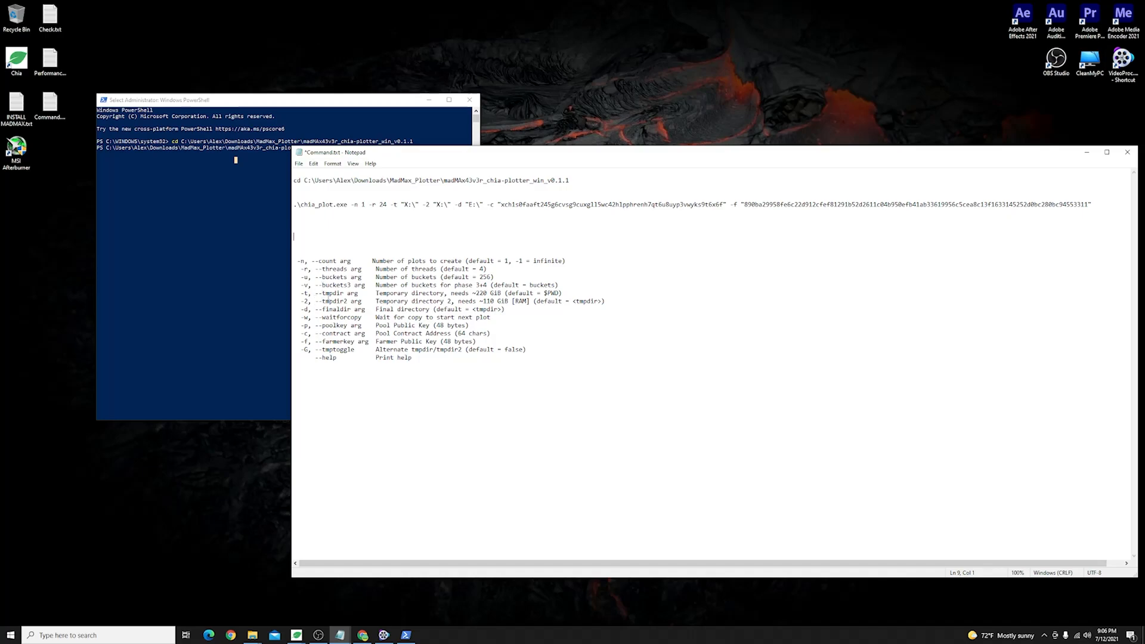
Step: Highlight the E: final directory in the -d argument and bring File Explorer's drive list back up
double_click(331, 300)
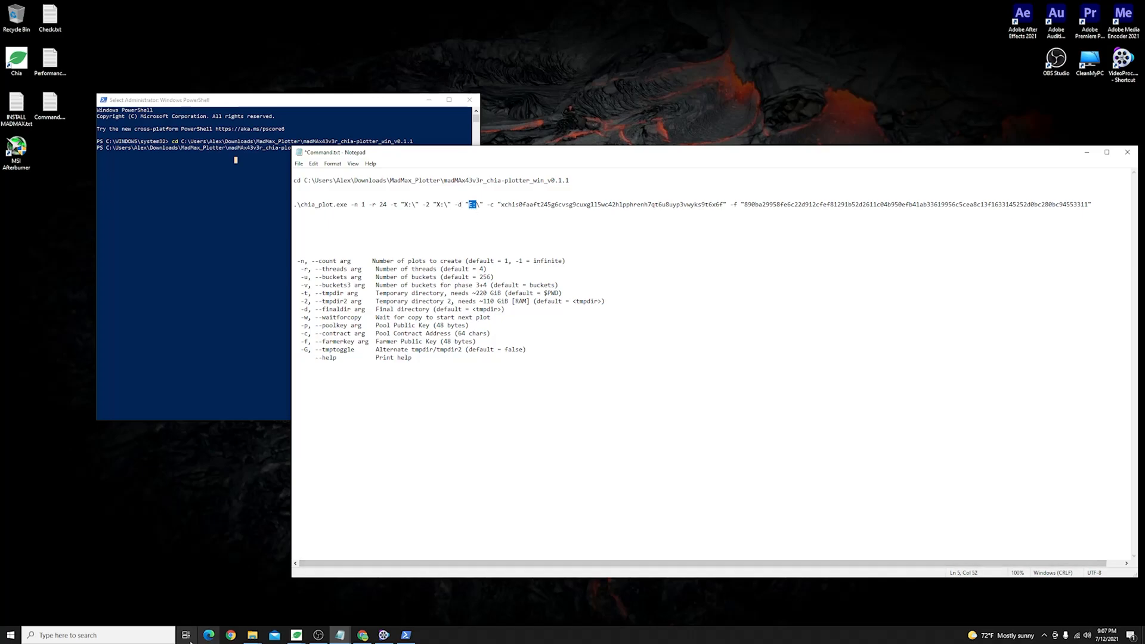
click(252, 635)
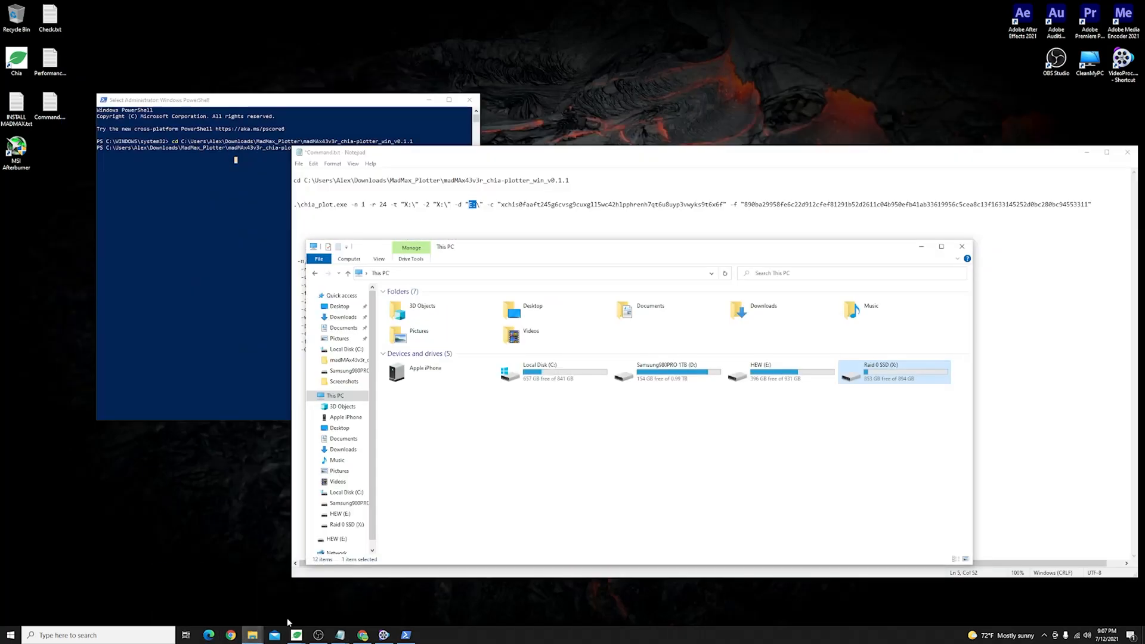
Step: Select the HEW (E:) destination drive under This PC, showing about 396 GB free
click(781, 369)
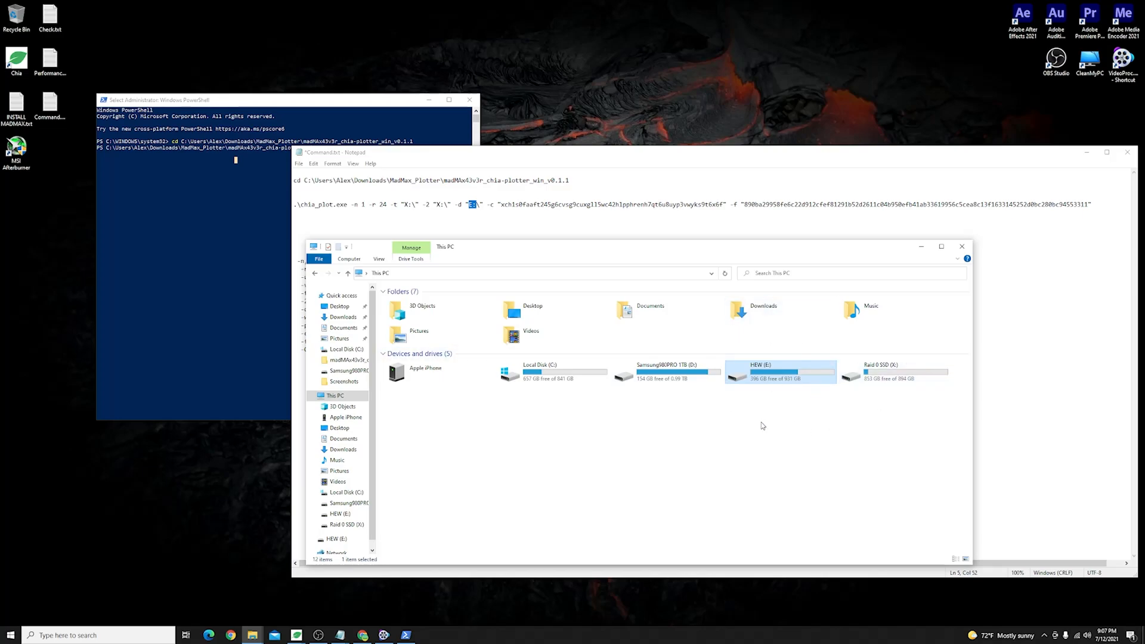
mouse_move(763, 393)
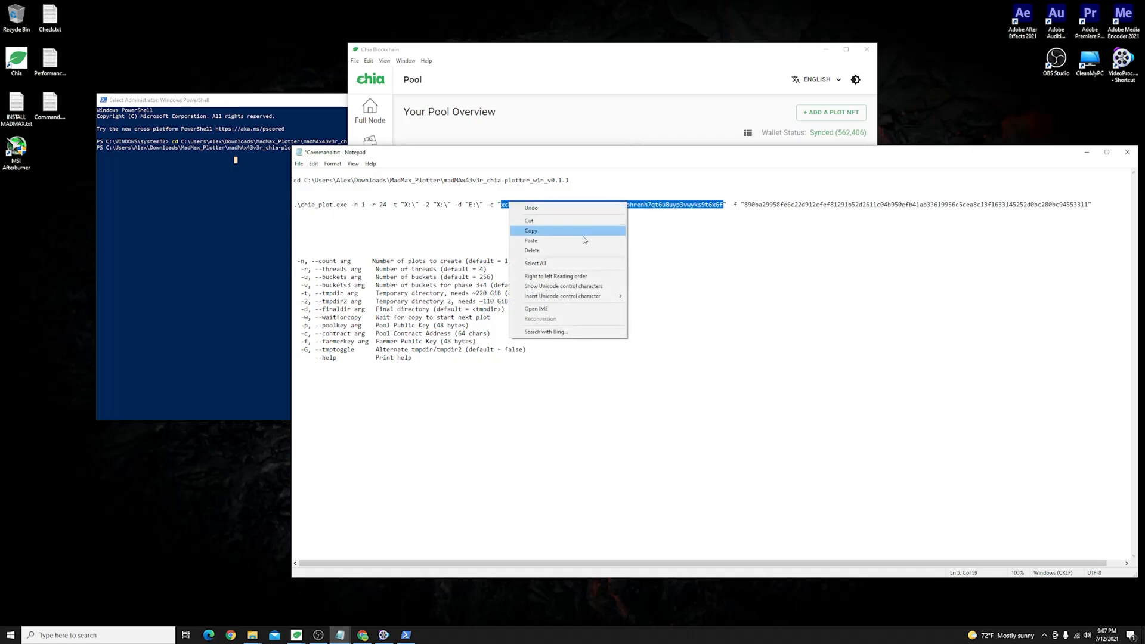
Step: Copy the pool contract address from the chia_plot command via the context menu
click(530, 230)
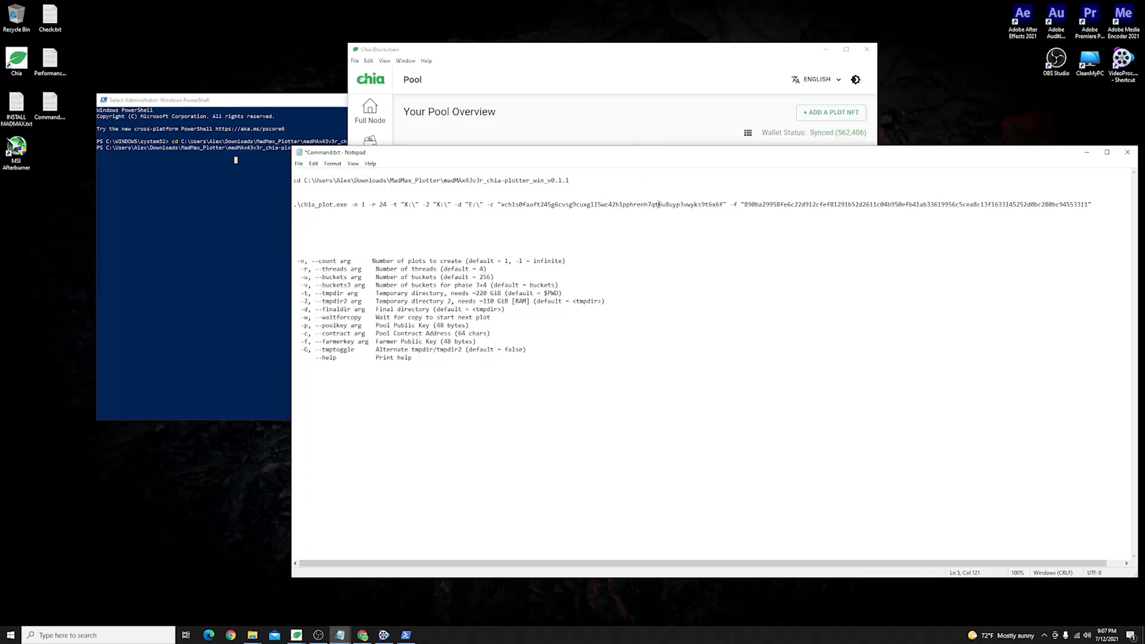
scroll(right, 3)
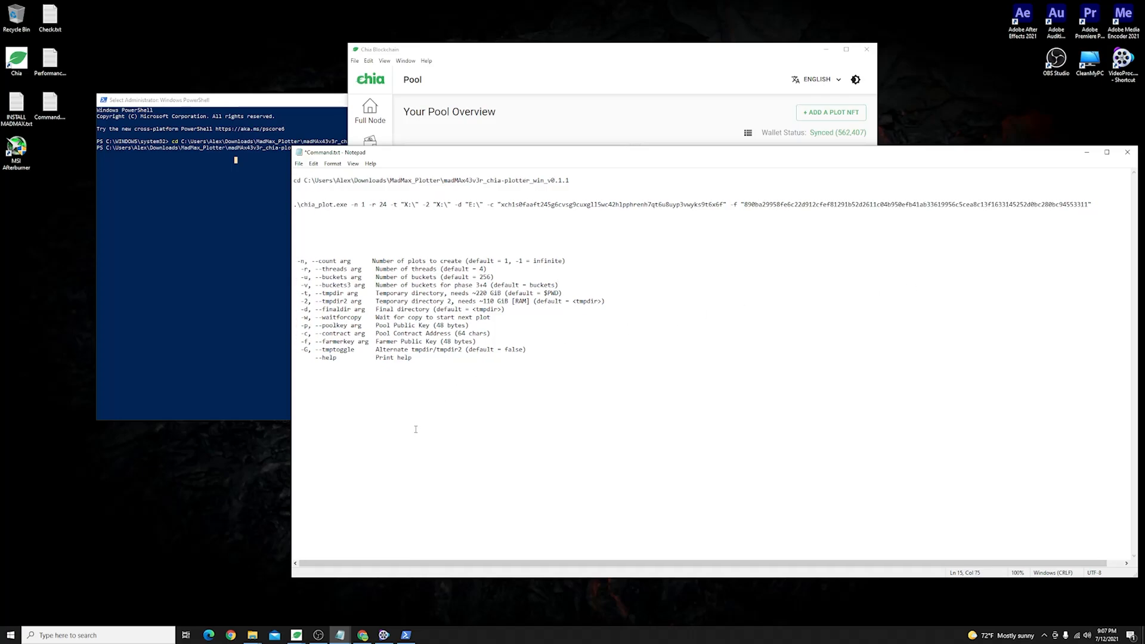
mouse_move(476, 262)
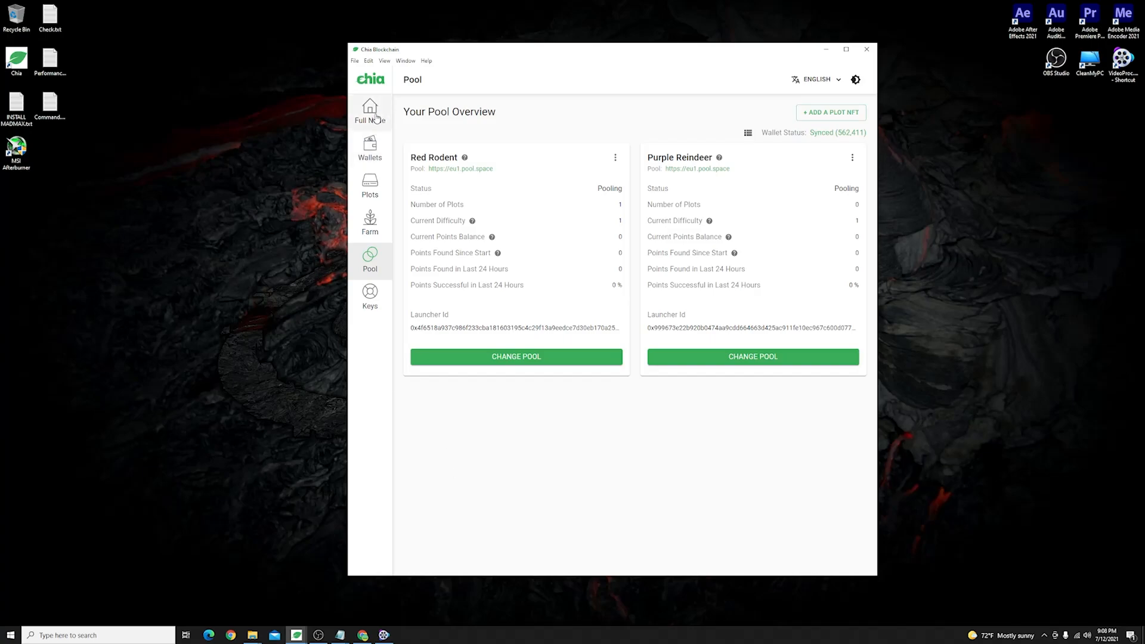
click(370, 111)
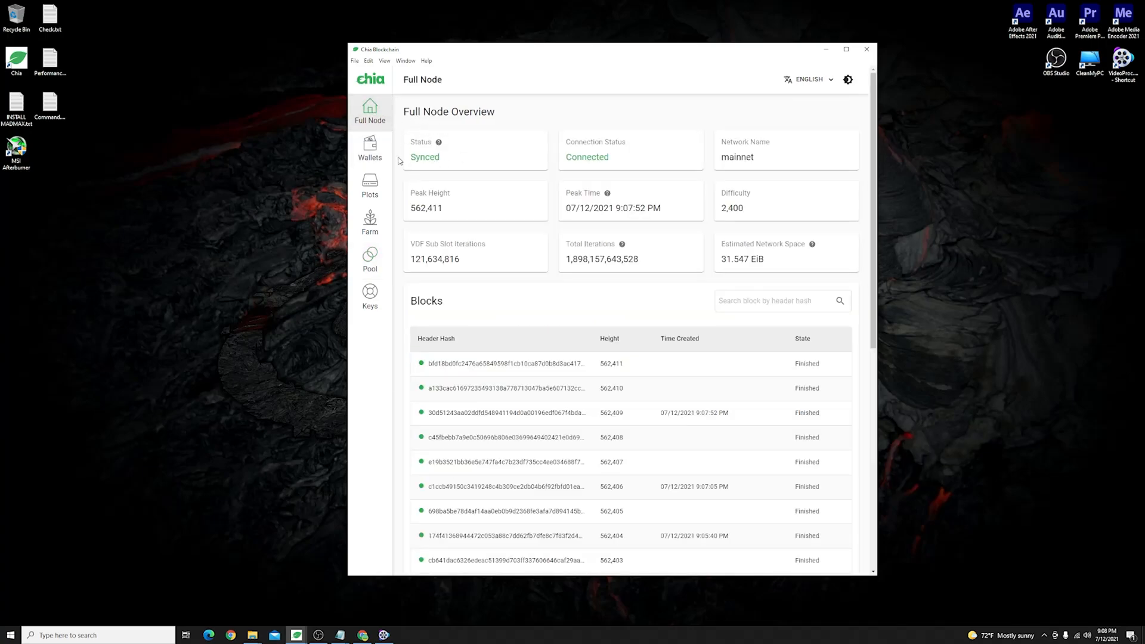
double_click(587, 156)
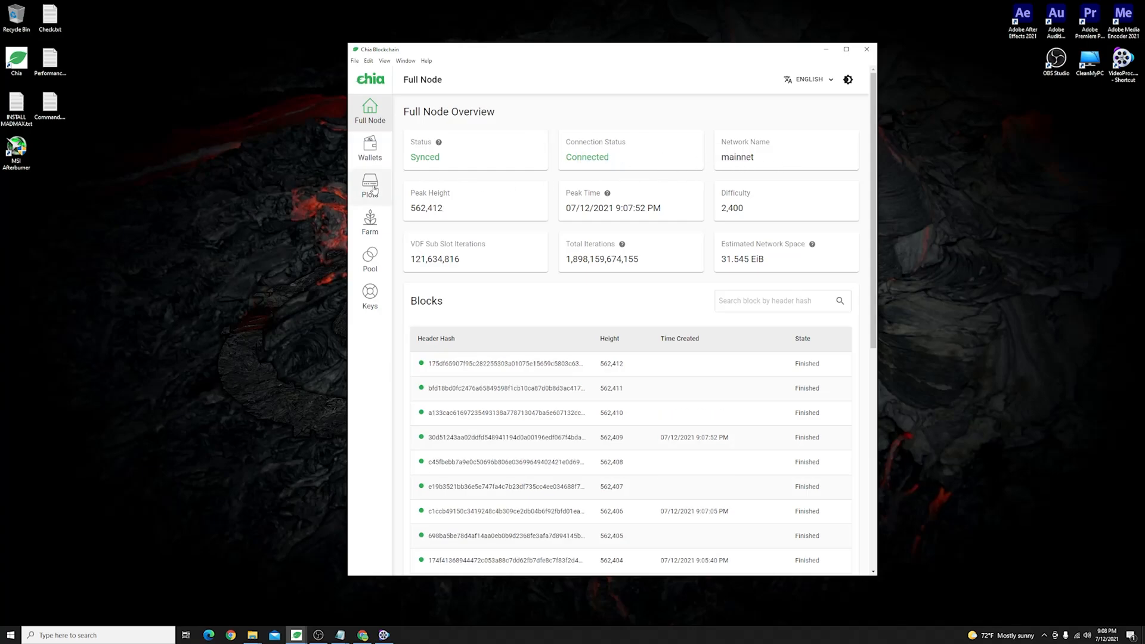
click(370, 260)
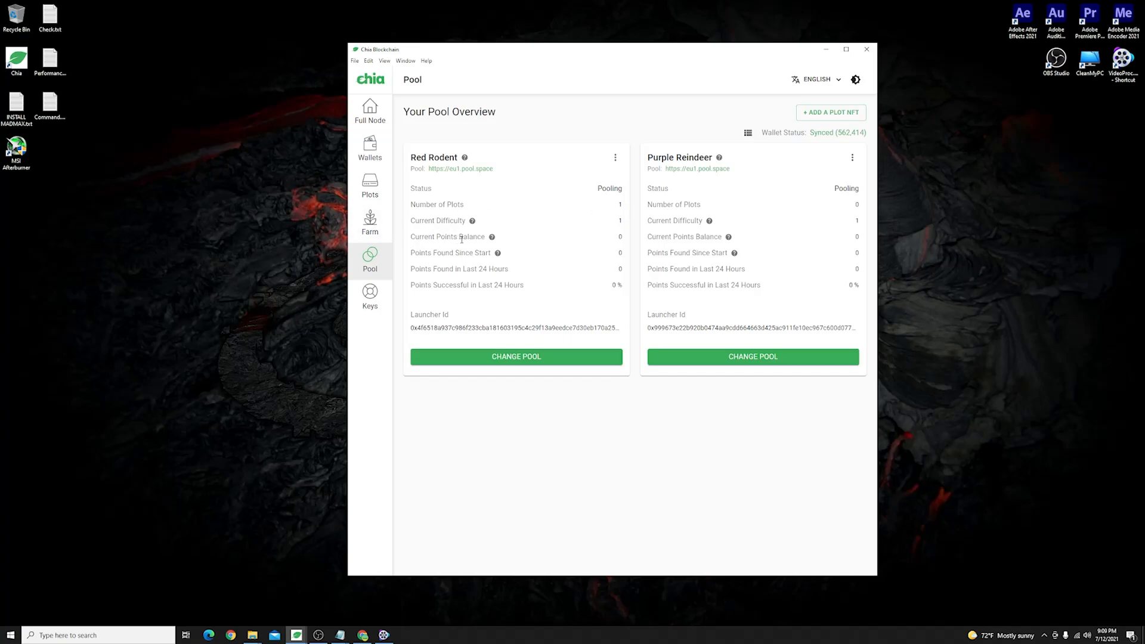
mouse_move(525, 305)
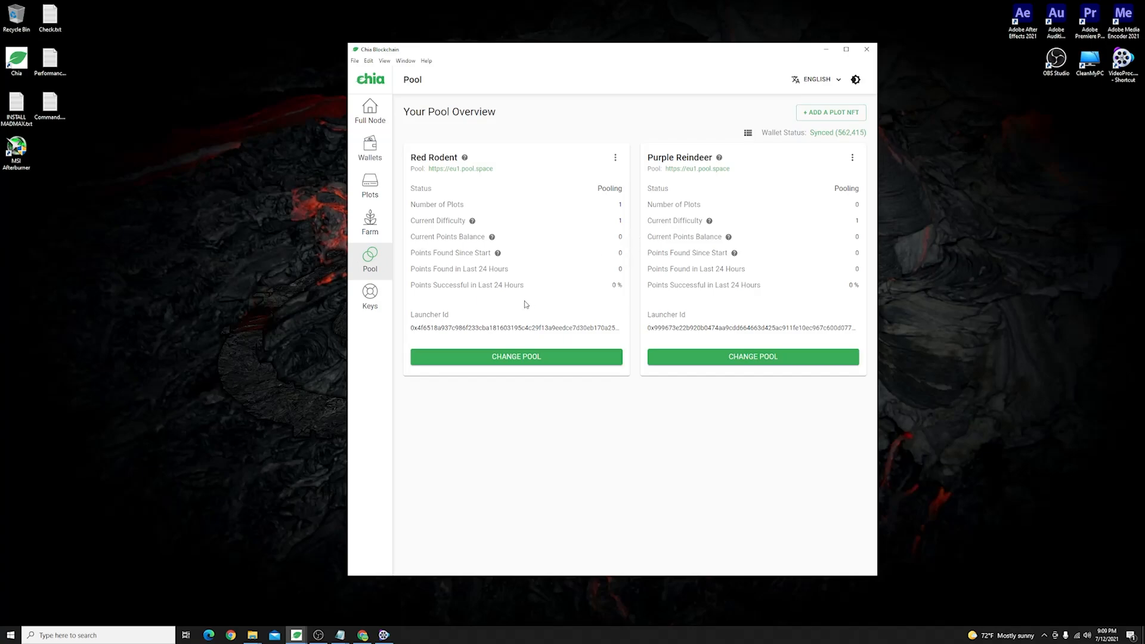
mouse_move(499, 285)
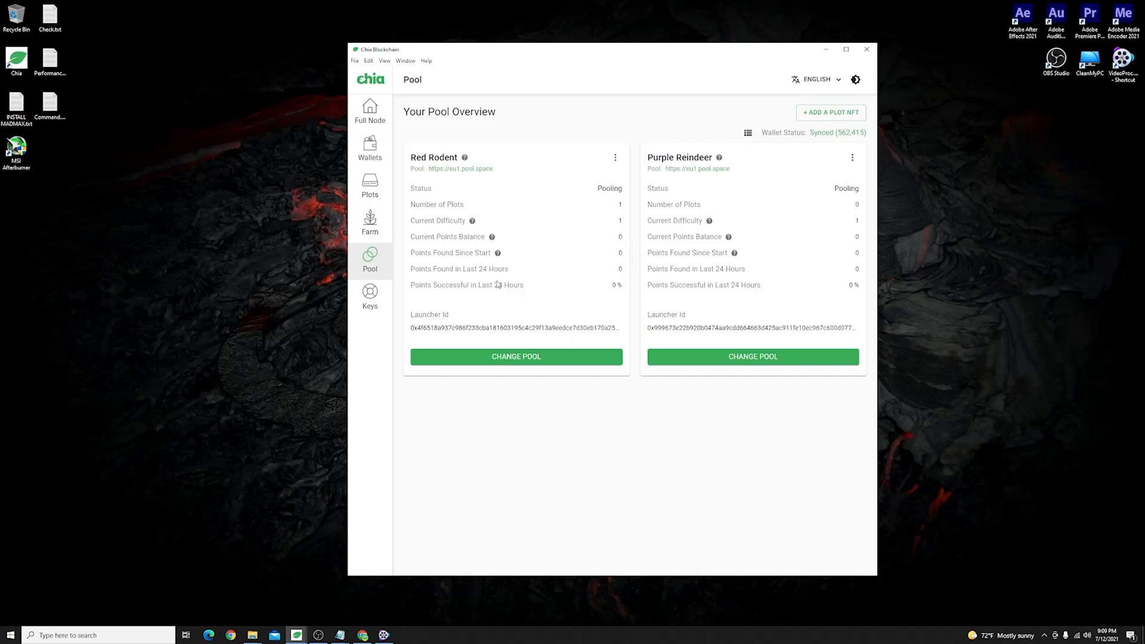
mouse_move(546, 416)
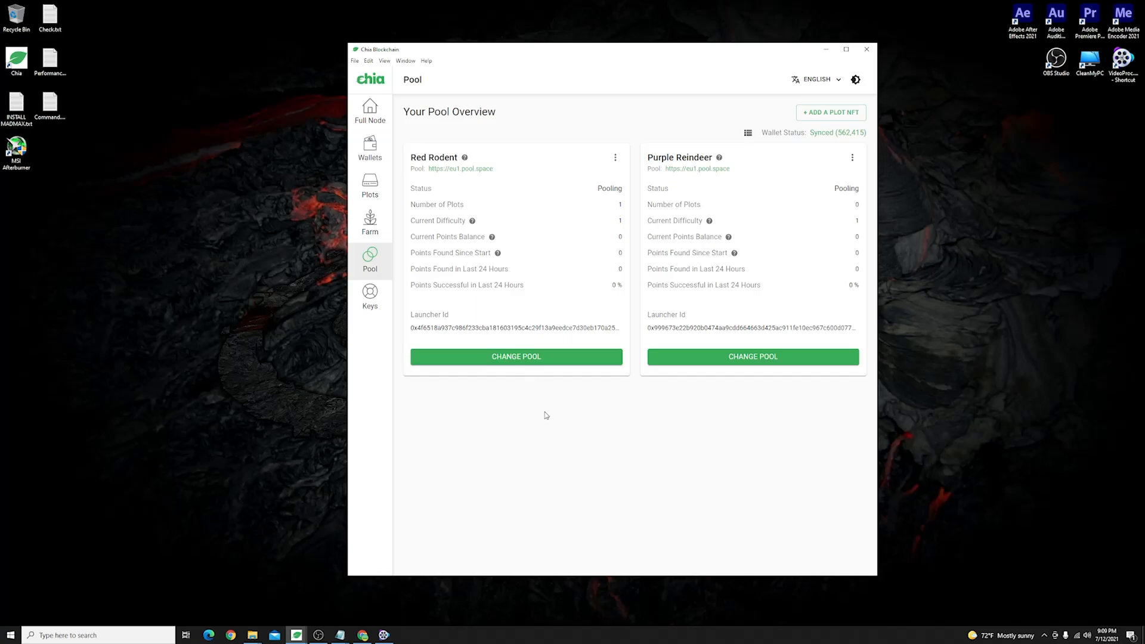
mouse_move(512, 90)
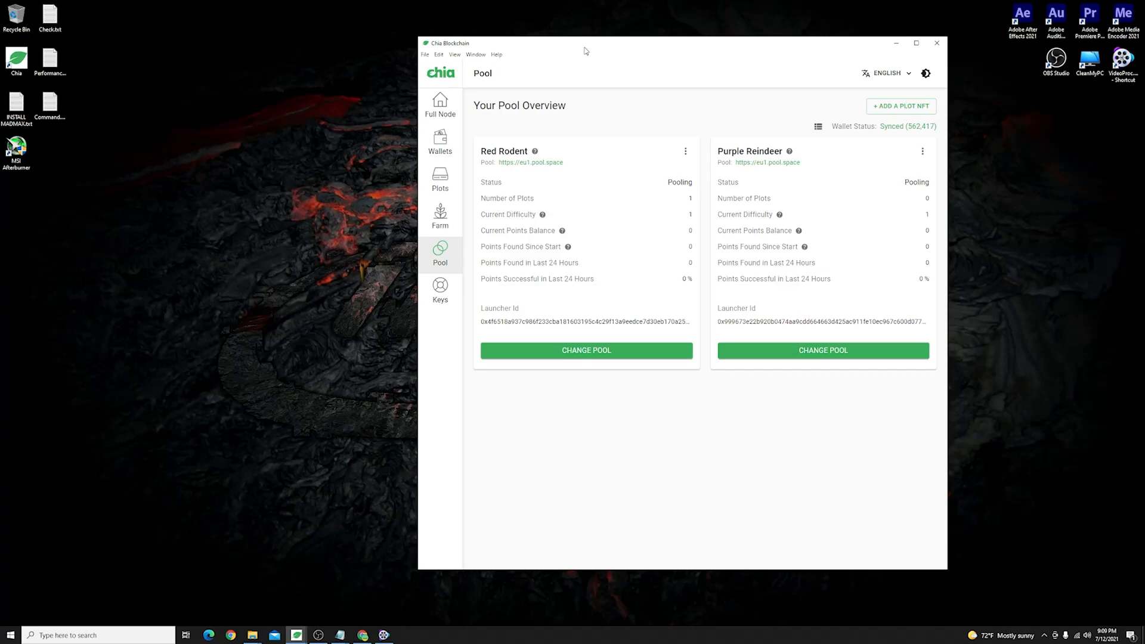
mouse_move(588, 49)
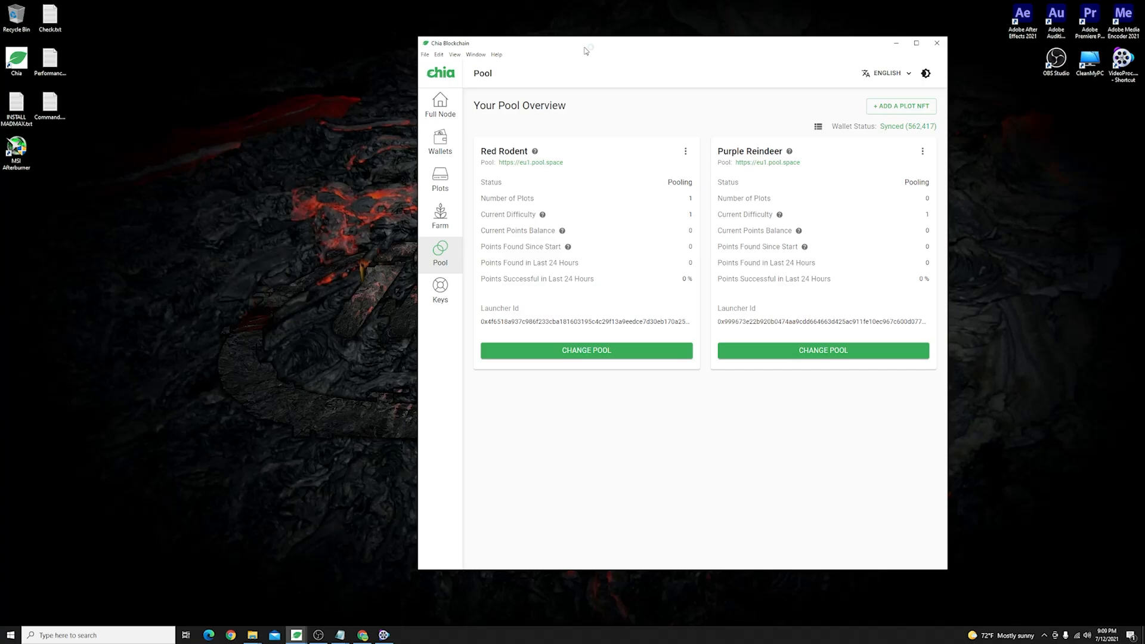
mouse_move(250, 364)
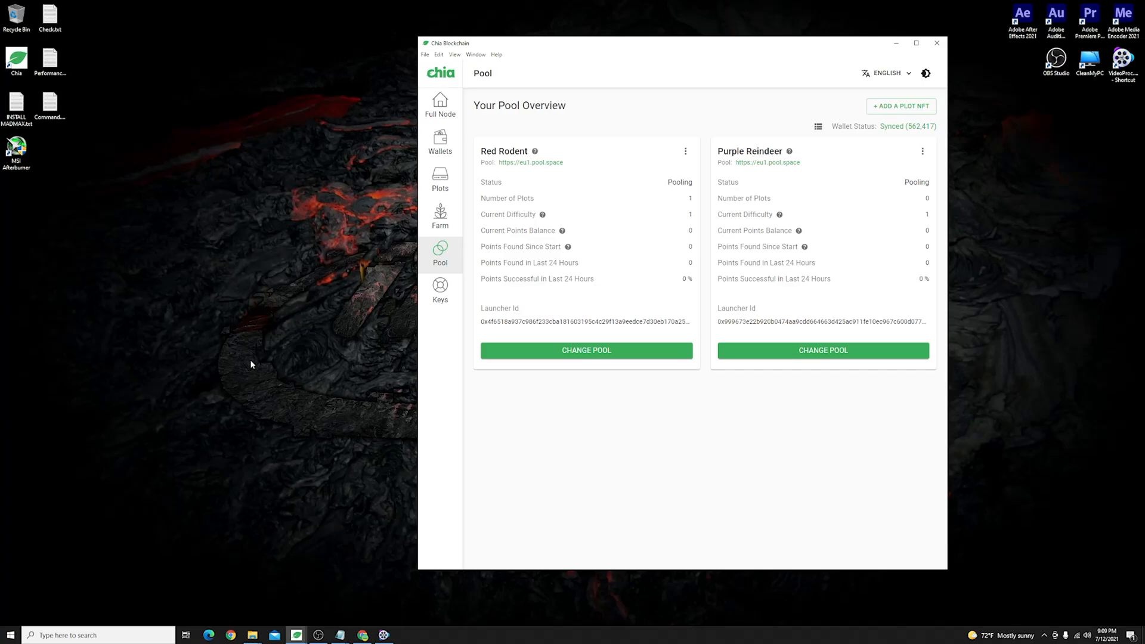
mouse_move(223, 437)
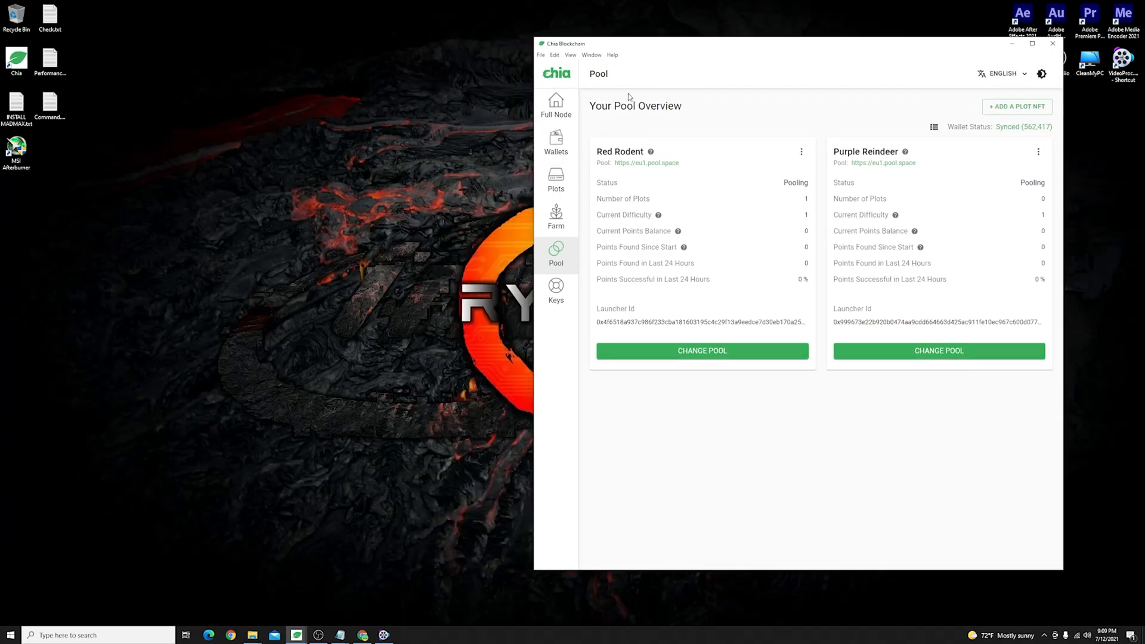
mouse_move(722, 171)
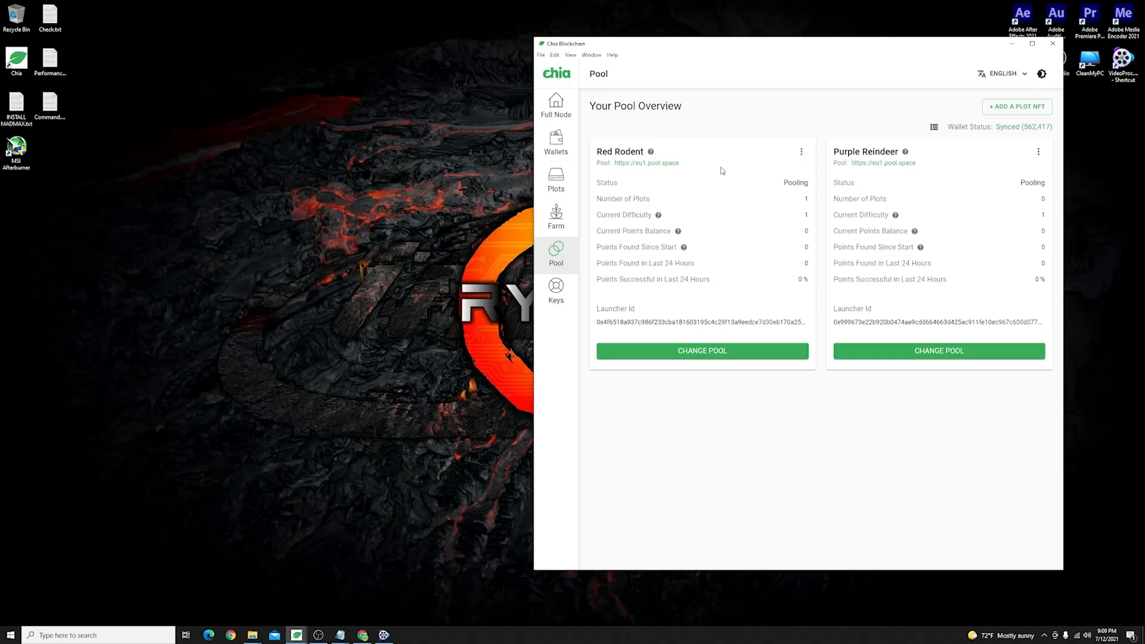